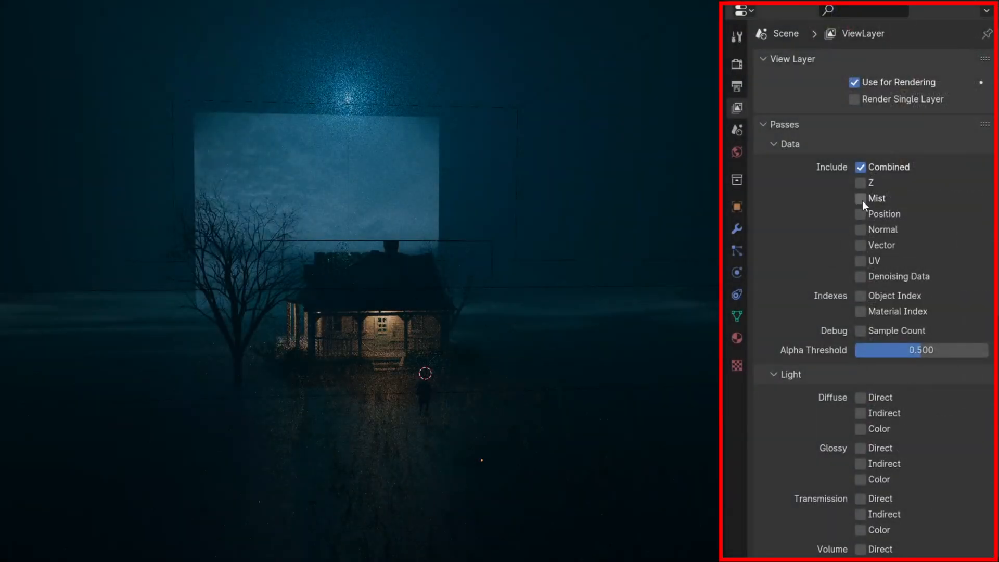
# Enable the Mist and Glossy Direct passes, then review the render and output settings.
pyautogui.click(860, 198)
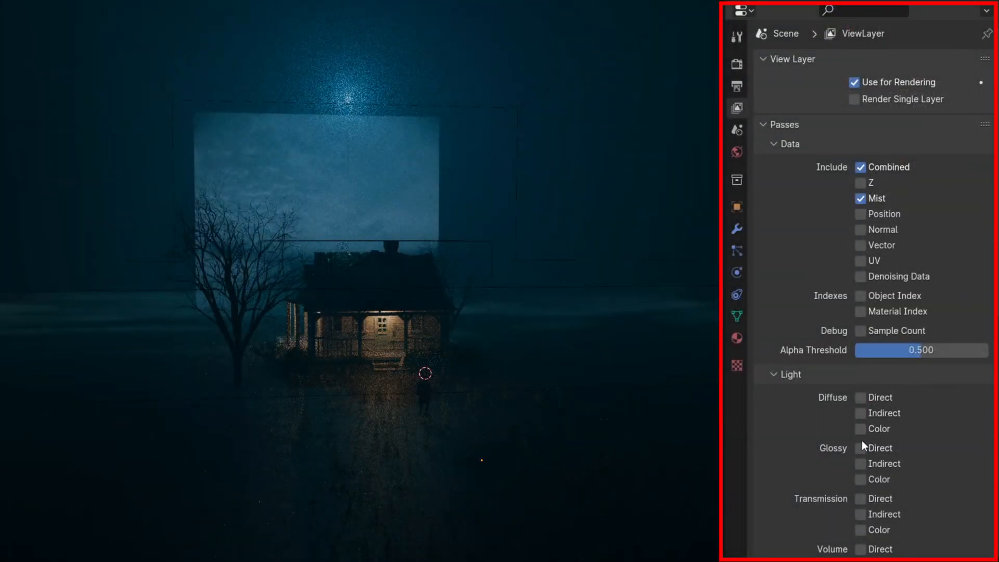
pyautogui.click(737, 87)
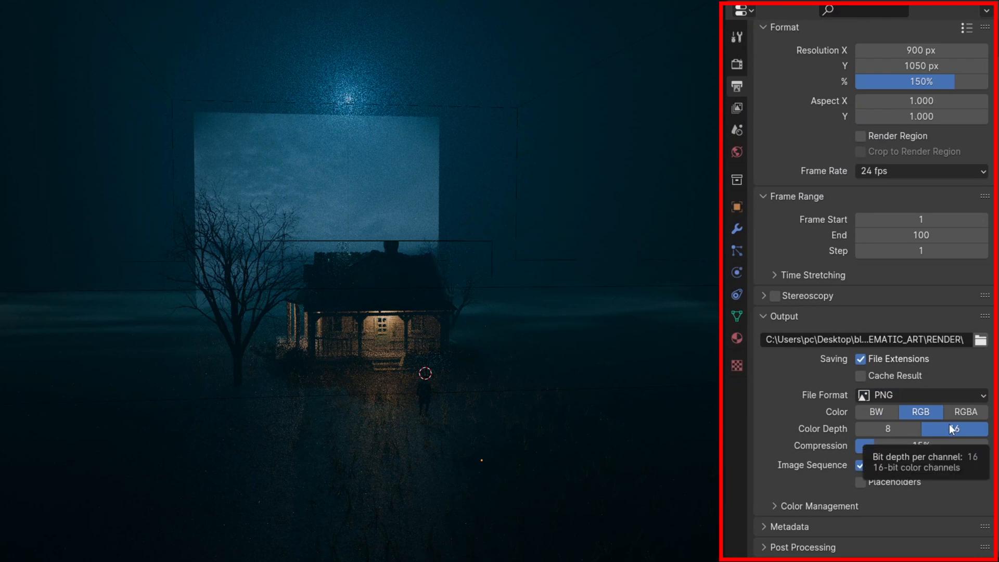
pyautogui.click(735, 37)
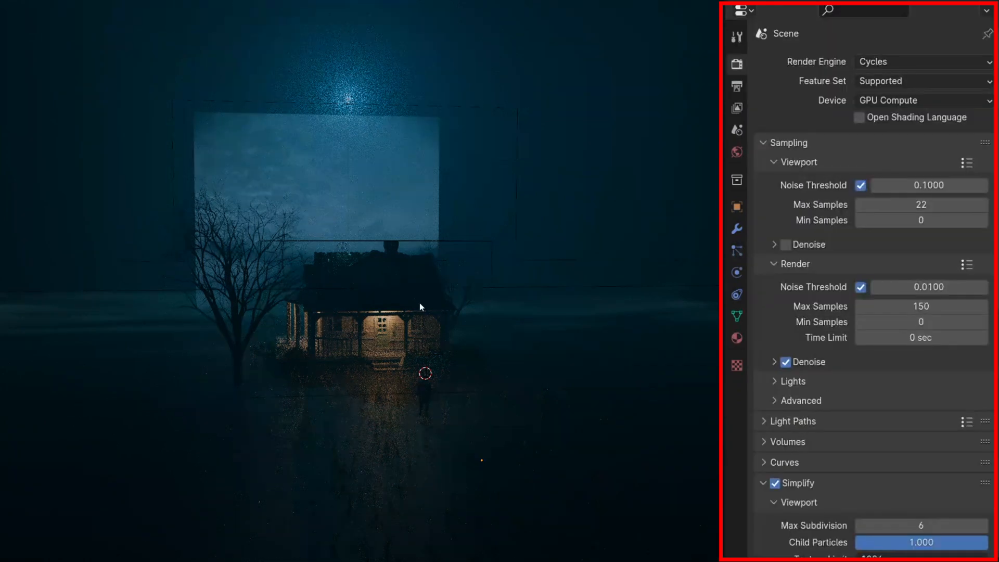
pyautogui.moveTo(723, 188)
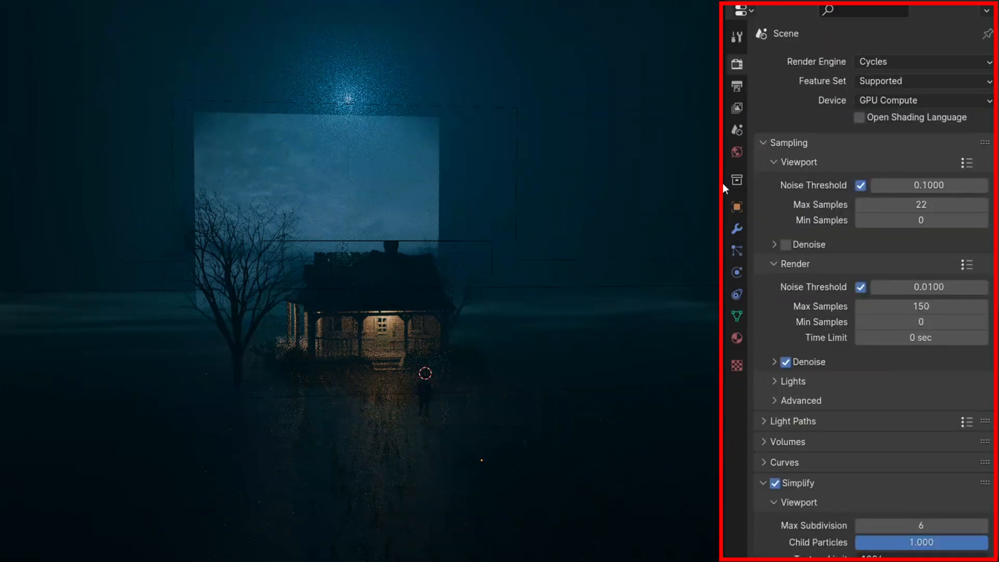
pyautogui.click(736, 151)
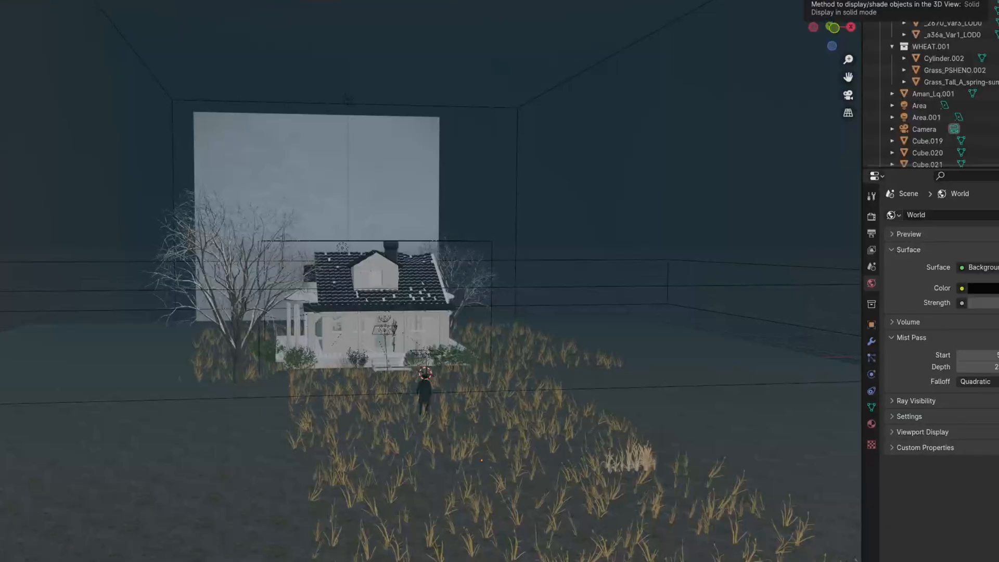
# Open the Viewport Shading options and check the Render Pass list for Mist.
pyautogui.click(849, 258)
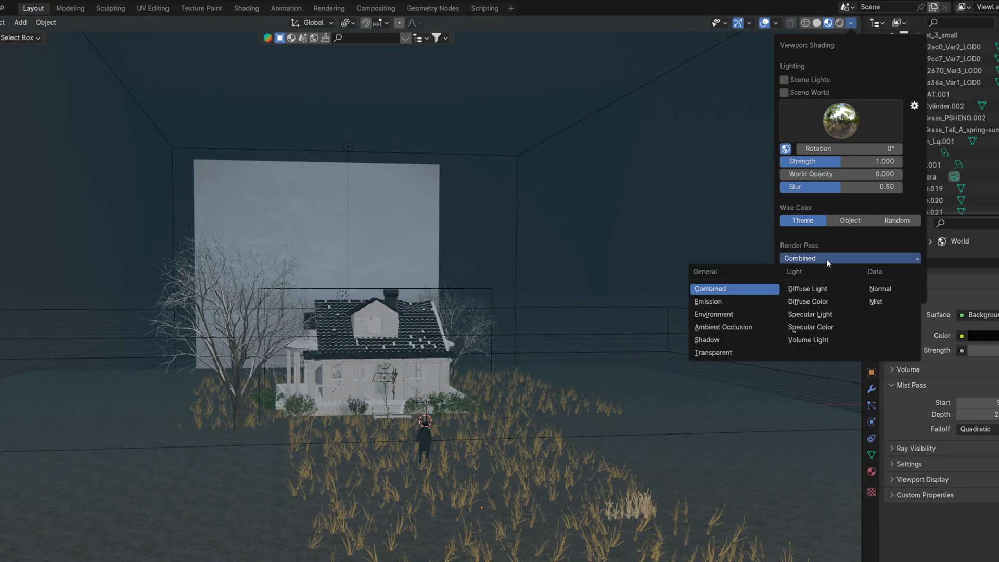
pyautogui.click(875, 302)
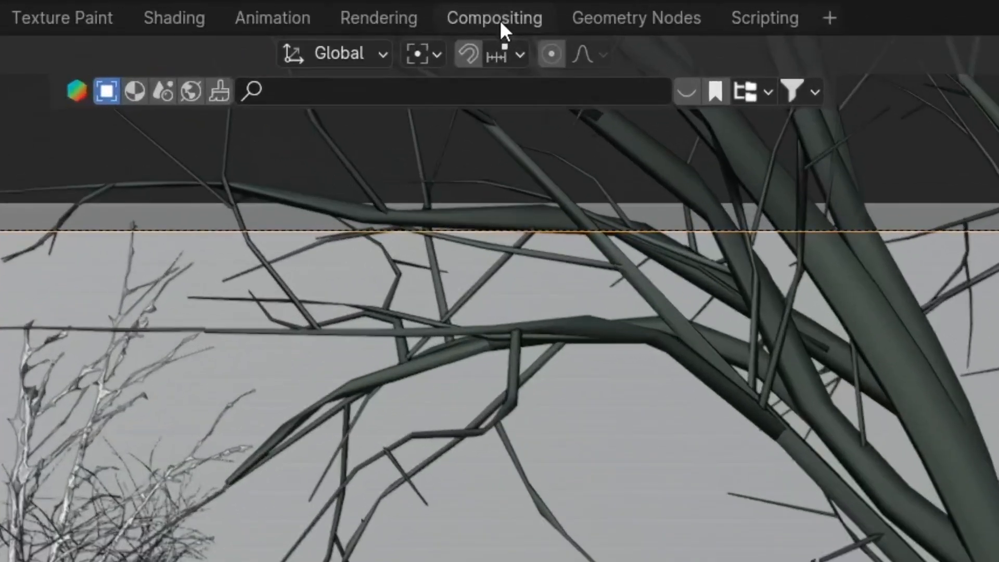
# Enter the Compositing workspace and preview the combined render through a Viewer node.
pyautogui.click(494, 17)
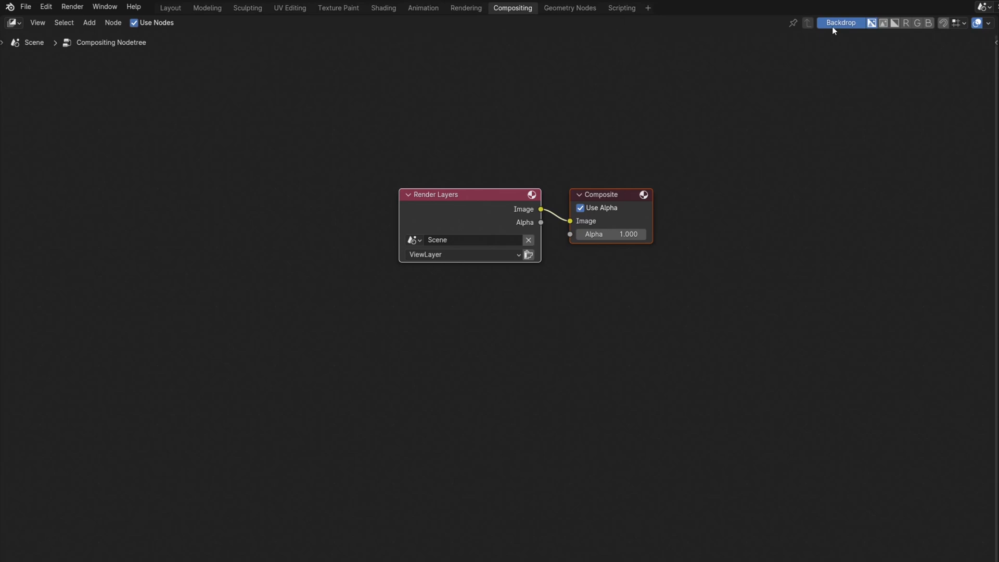
pyautogui.moveTo(697, 75)
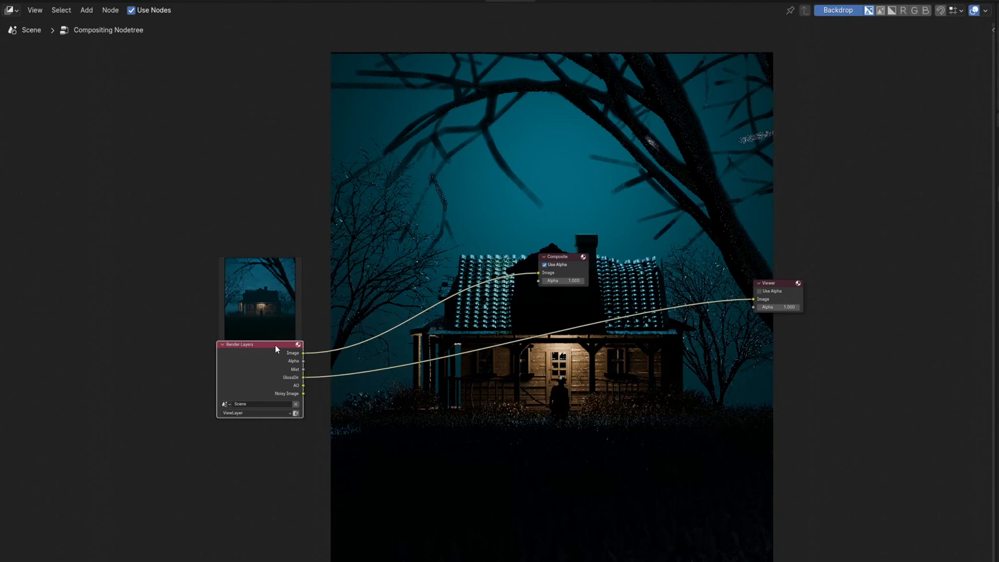
pyautogui.press('v')
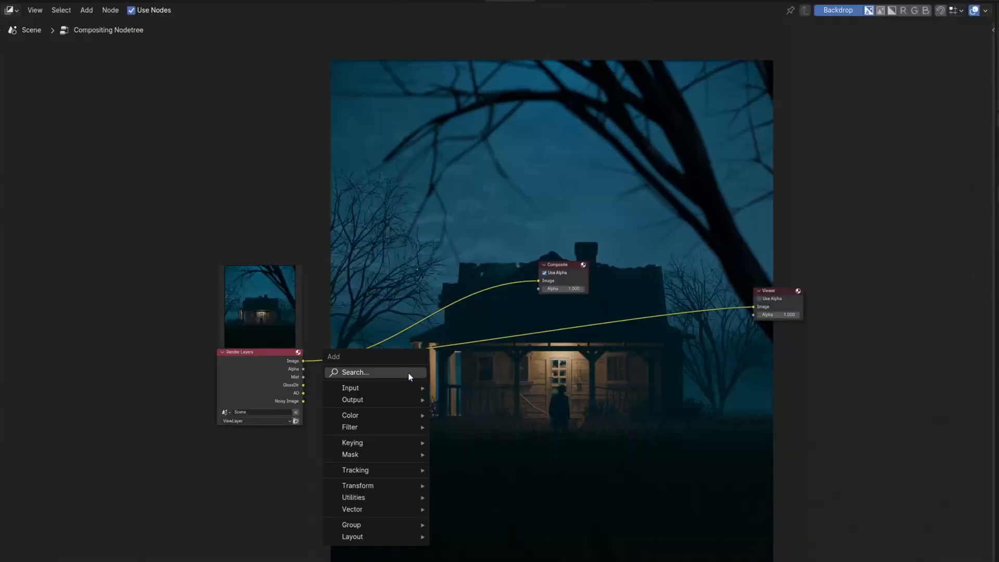
# Add a Blur node and a Color Ramp on the Mist output, then browse fog images.
pyautogui.click(350, 426)
pyautogui.write('c')
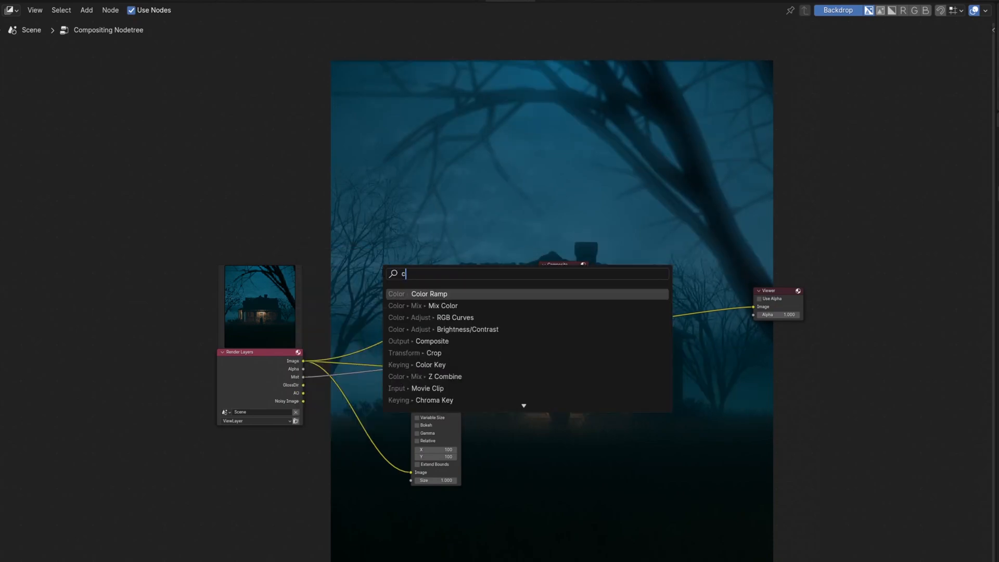
pyautogui.click(429, 293)
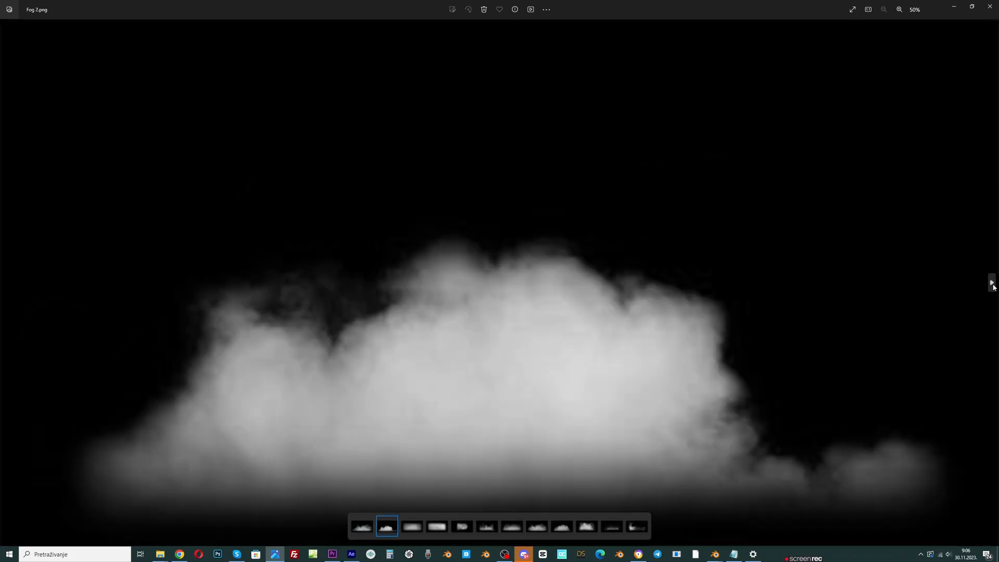
pyautogui.click(537, 526)
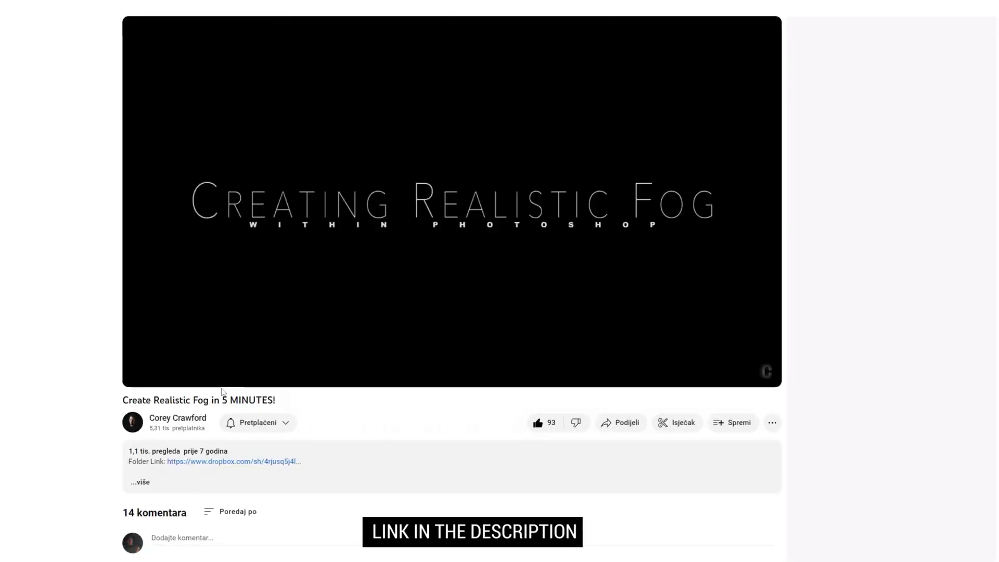
# Open the 'Create Realistic Fog in 5 MINUTES!' video linking to the fog images.
pyautogui.click(233, 462)
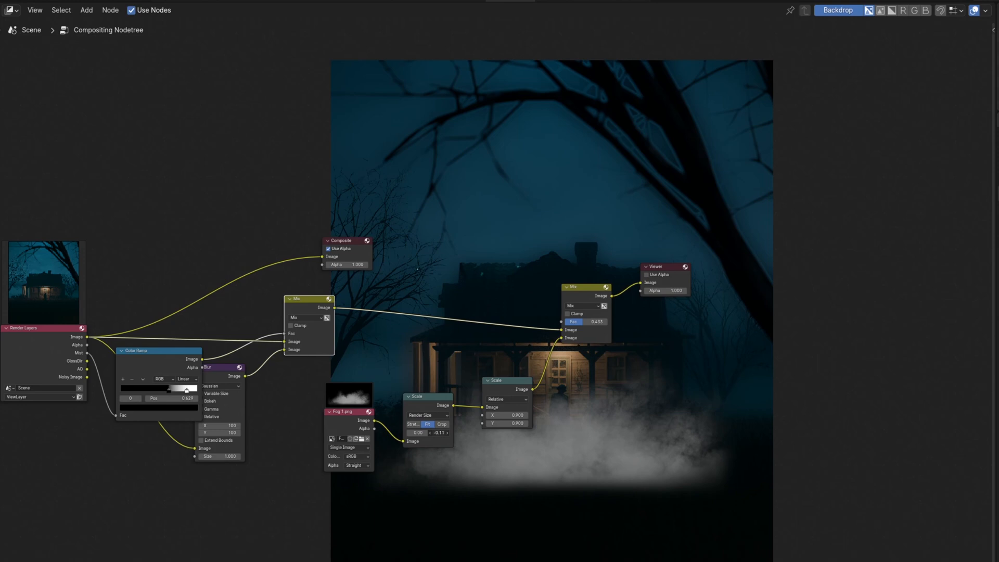
# Set the fog Mix node to Screen, then add a Color Ramp and a Denoise node.
pyautogui.click(578, 306)
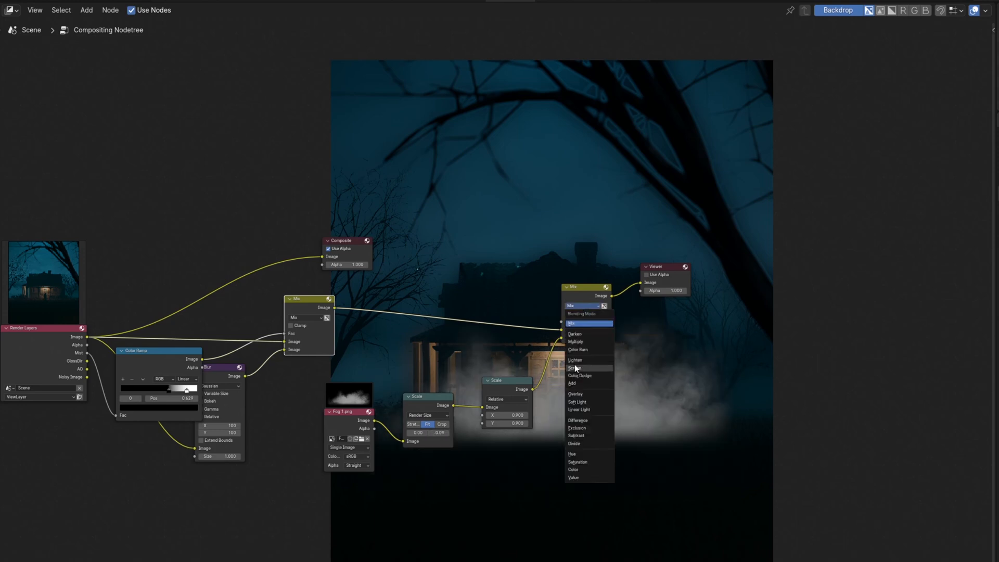
pyautogui.click(575, 367)
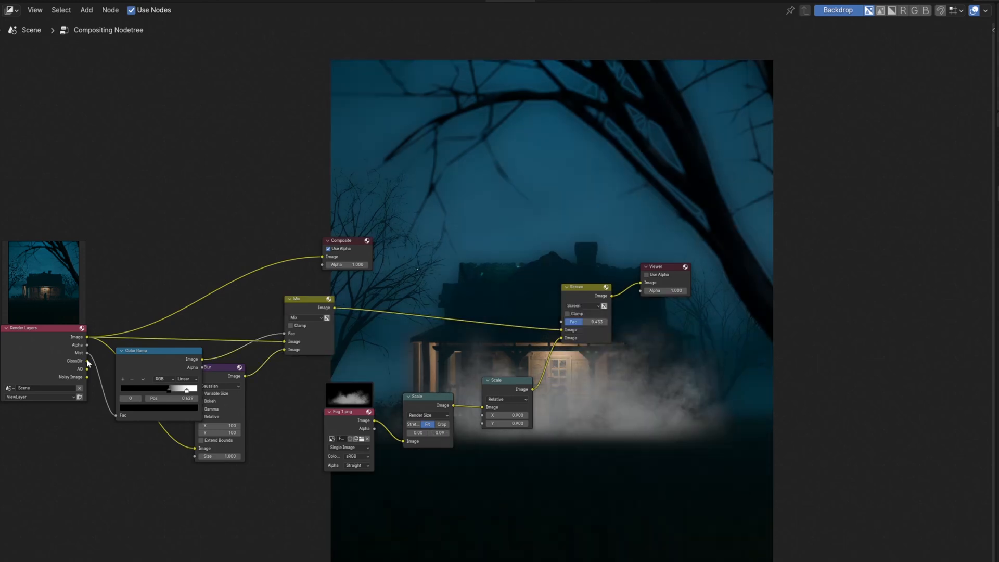
pyautogui.click(85, 9)
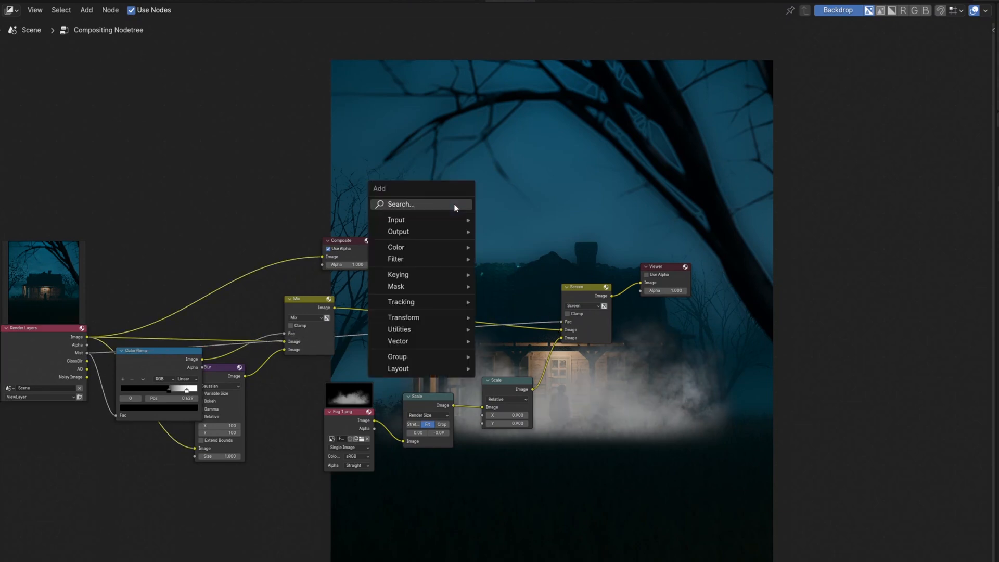
pyautogui.write('col')
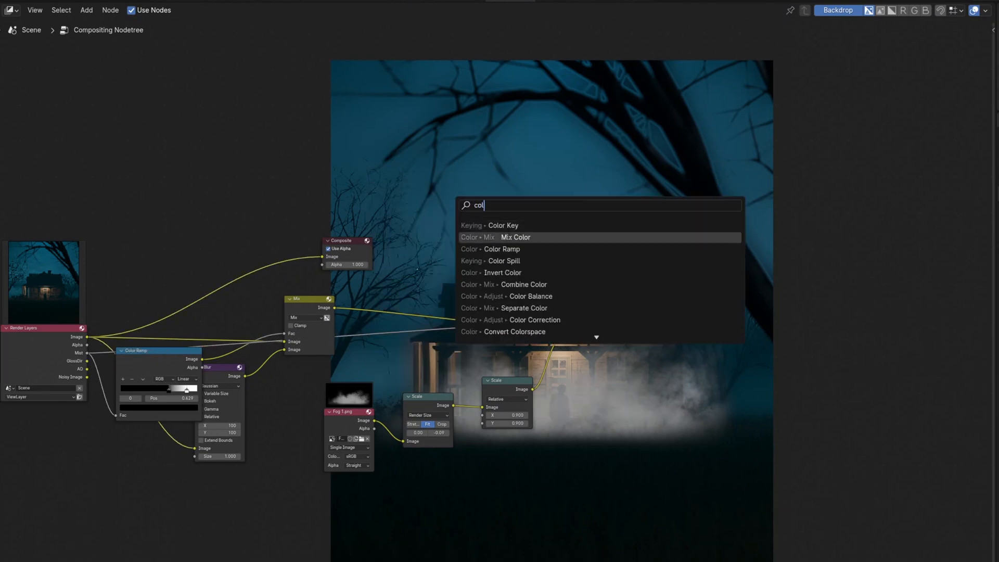
pyautogui.click(500, 249)
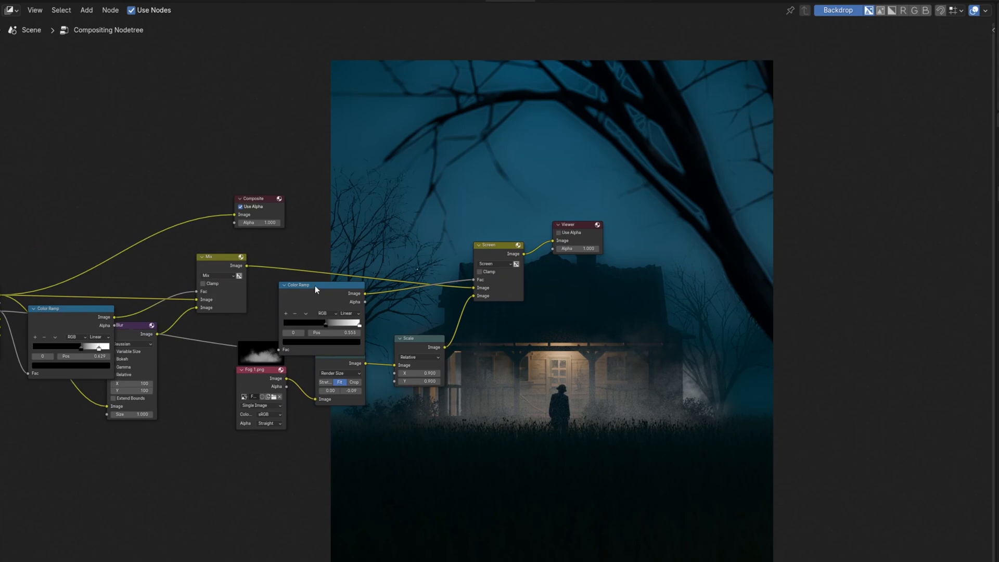
pyautogui.write('de')
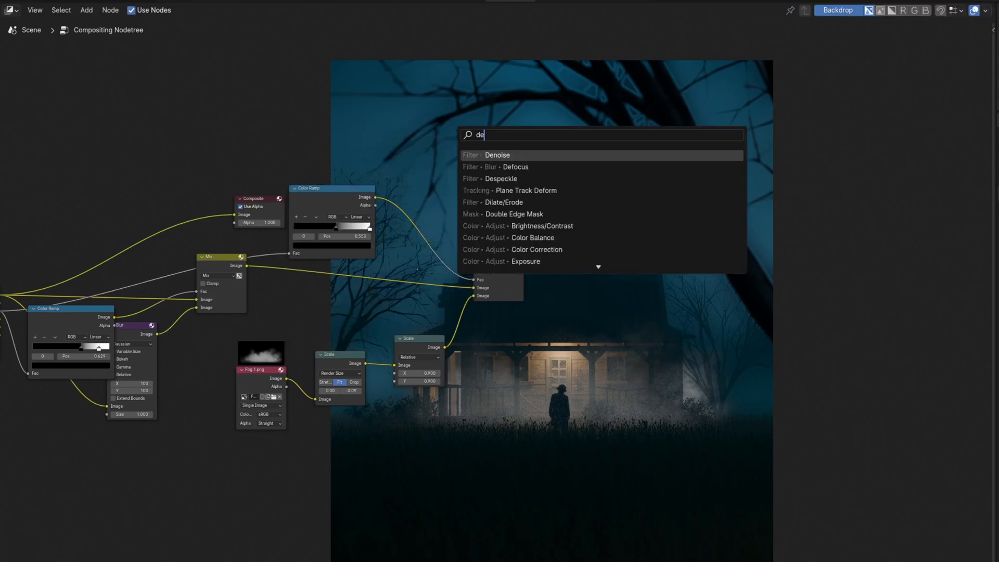
pyautogui.click(497, 155)
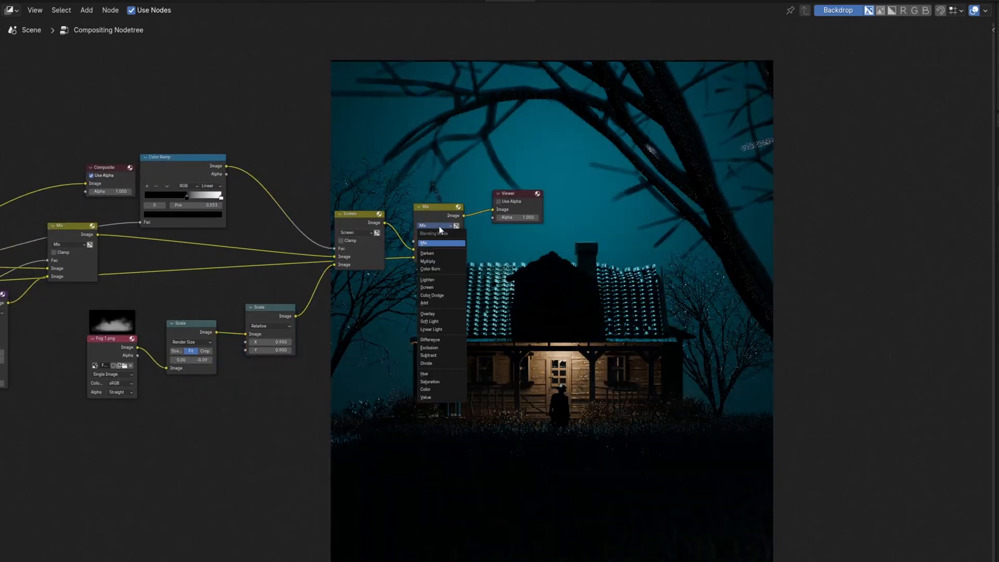
# Screen-blend the sky glow and create mask 'Roof_mask' over the Render Result.
pyautogui.click(426, 287)
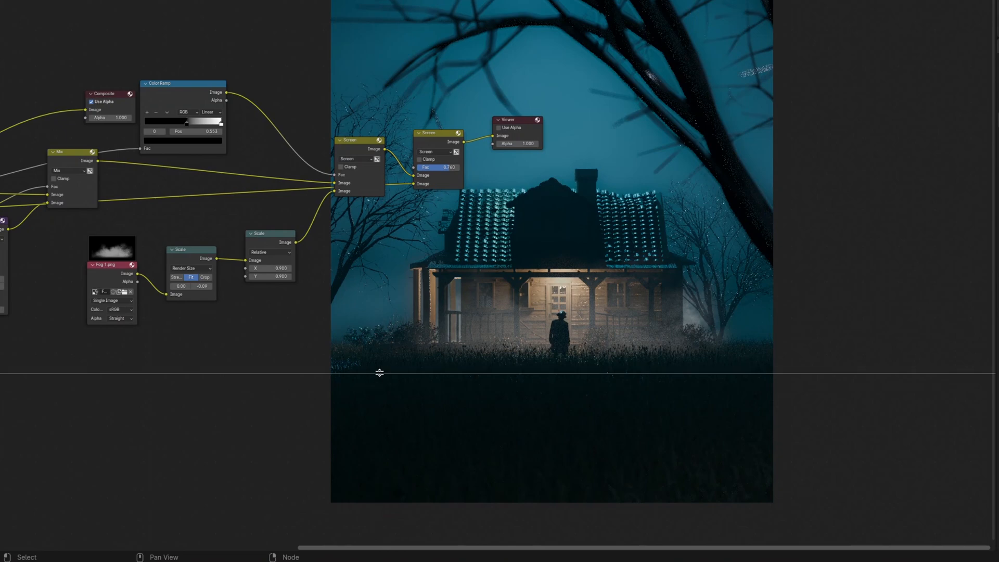
pyautogui.click(10, 368)
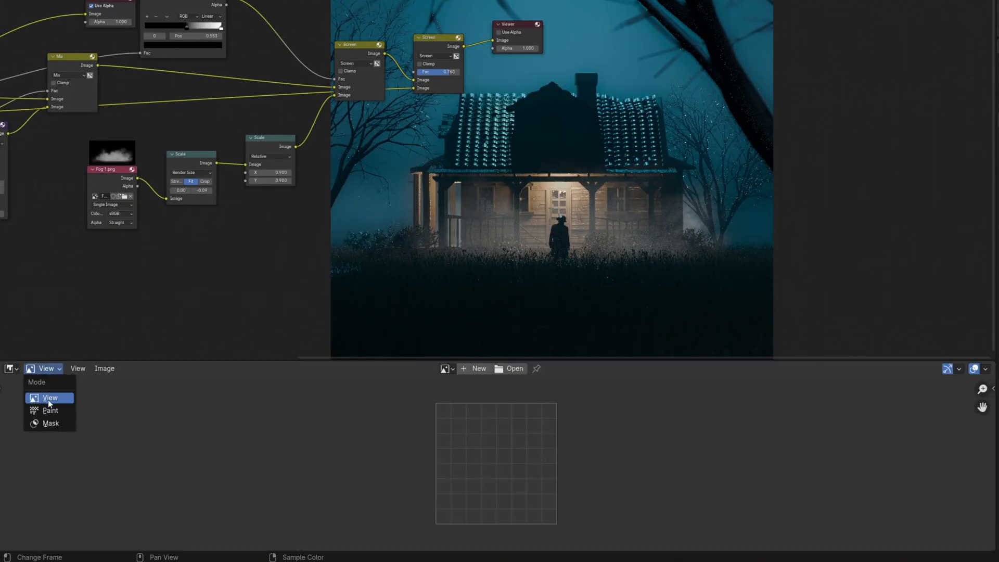
pyautogui.click(50, 422)
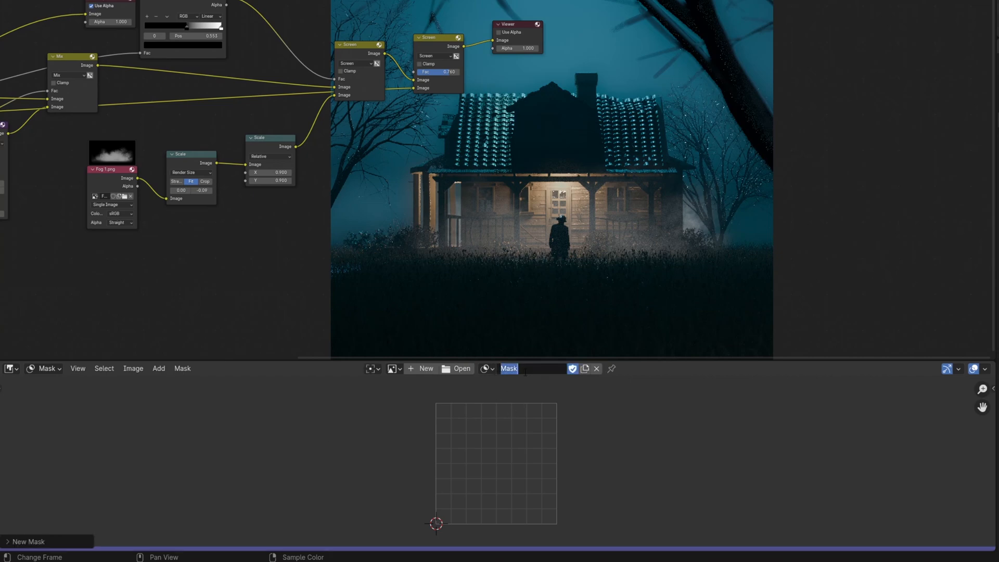
pyautogui.write('Roof_mask')
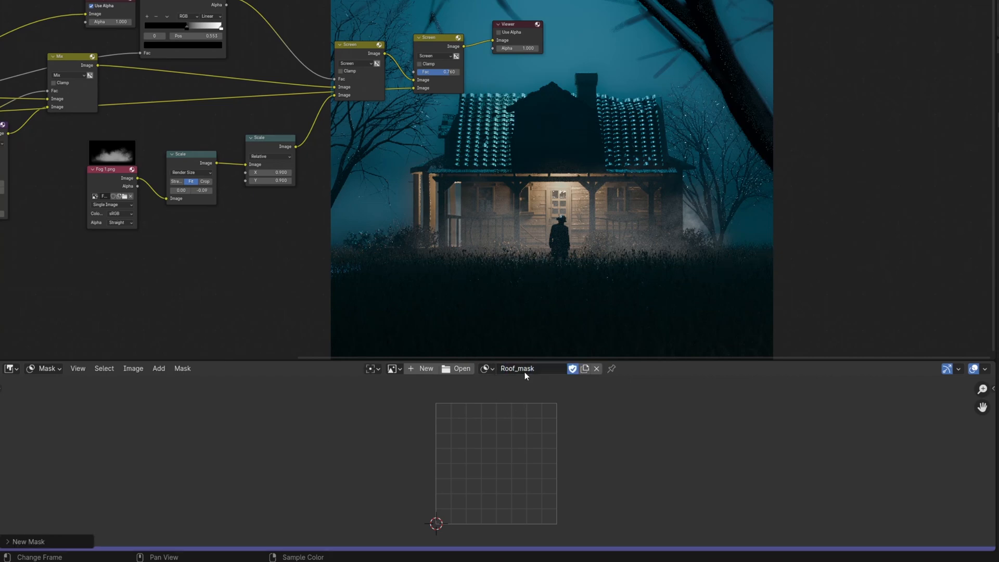
pyautogui.click(390, 368)
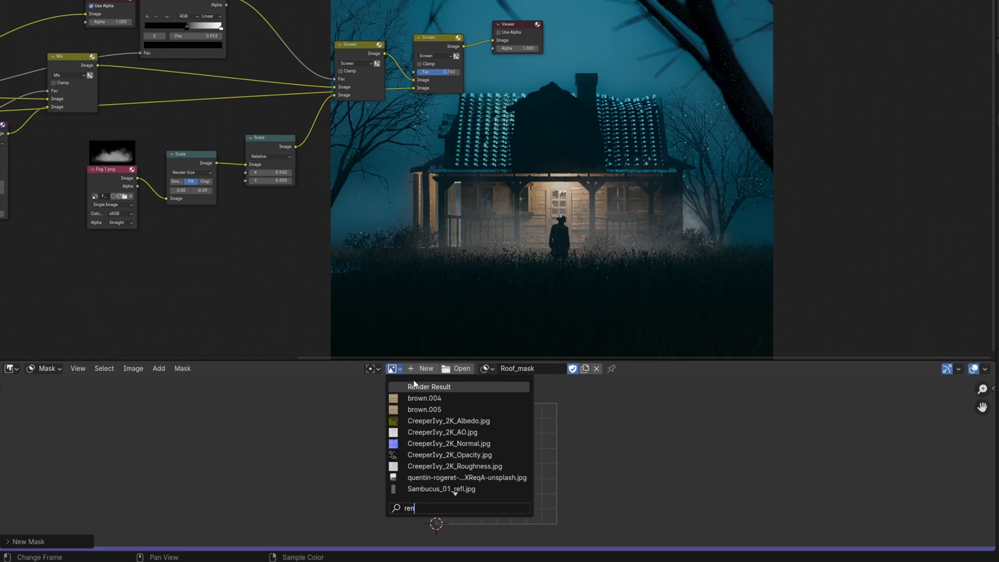
pyautogui.click(428, 387)
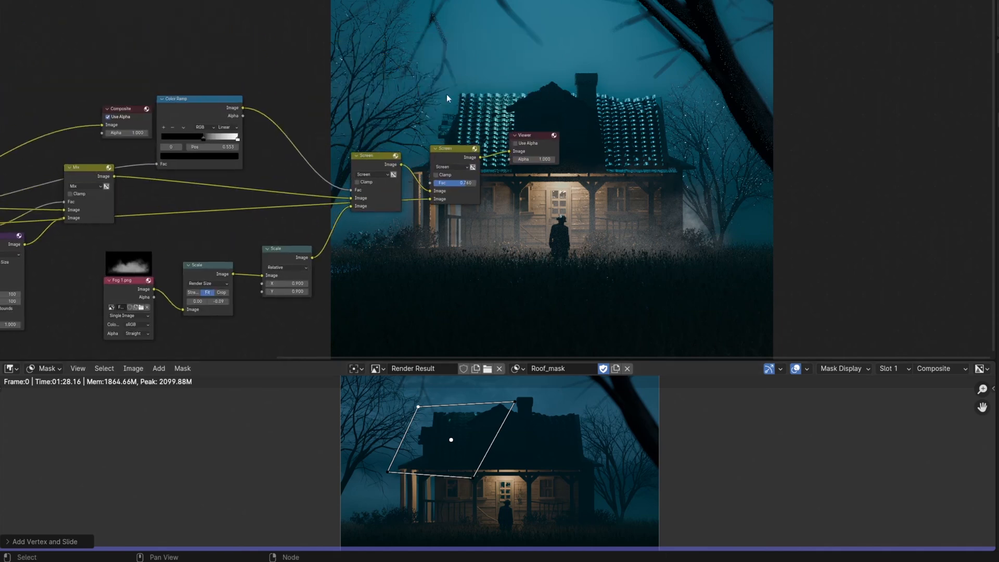
# Add the Roof_mask node, tighten the Color Ramp brightness threshold, and save the file.
pyautogui.write('mask')
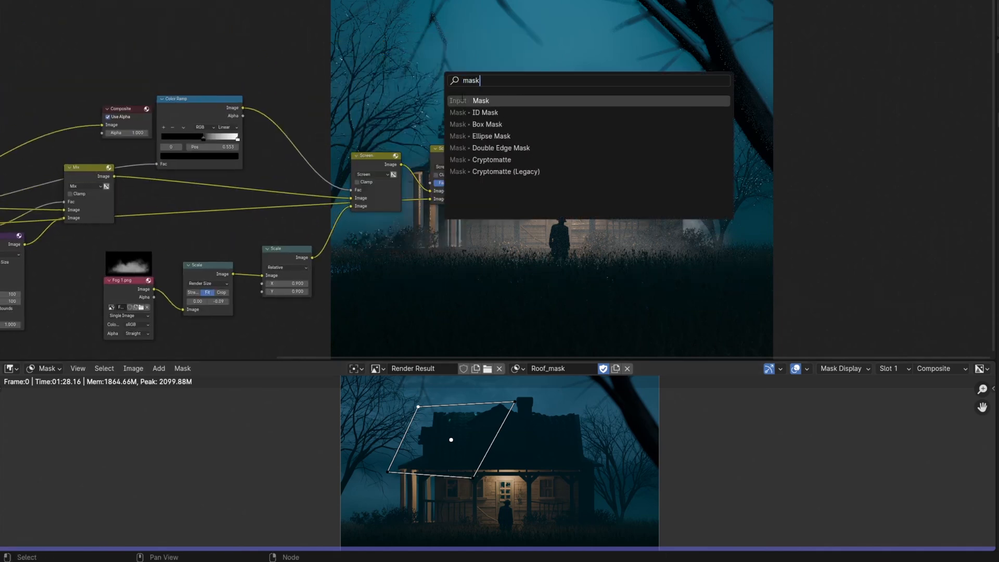
pyautogui.click(481, 100)
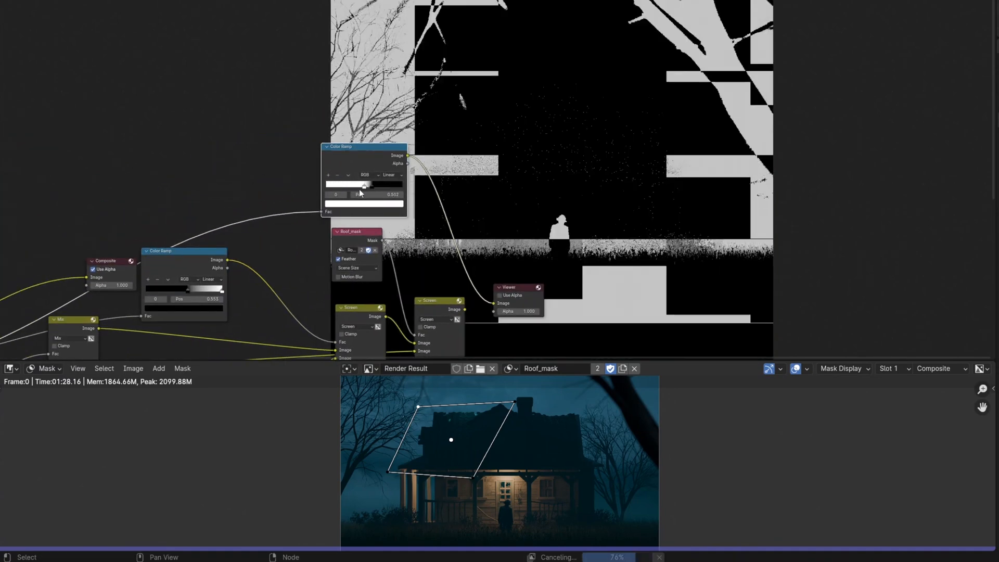
pyautogui.moveTo(363, 185); pyautogui.dragTo(382, 184)
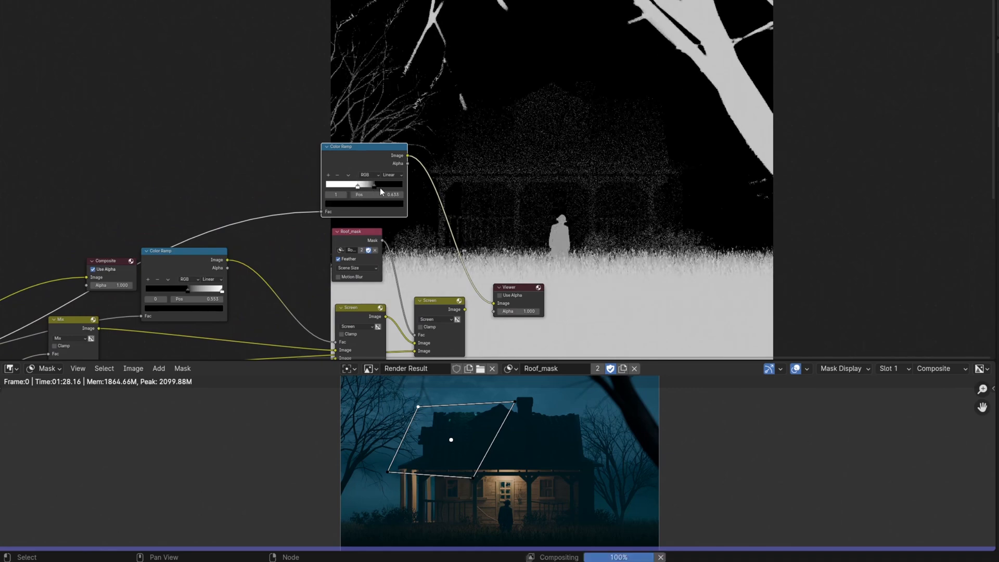
pyautogui.moveTo(357, 185); pyautogui.dragTo(335, 185)
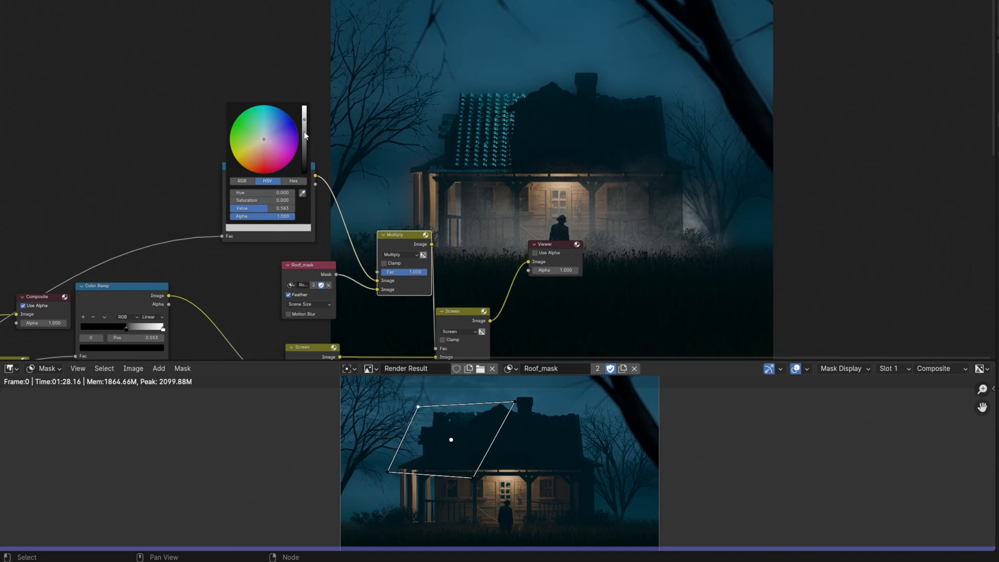
pyautogui.press('ctrl+s')
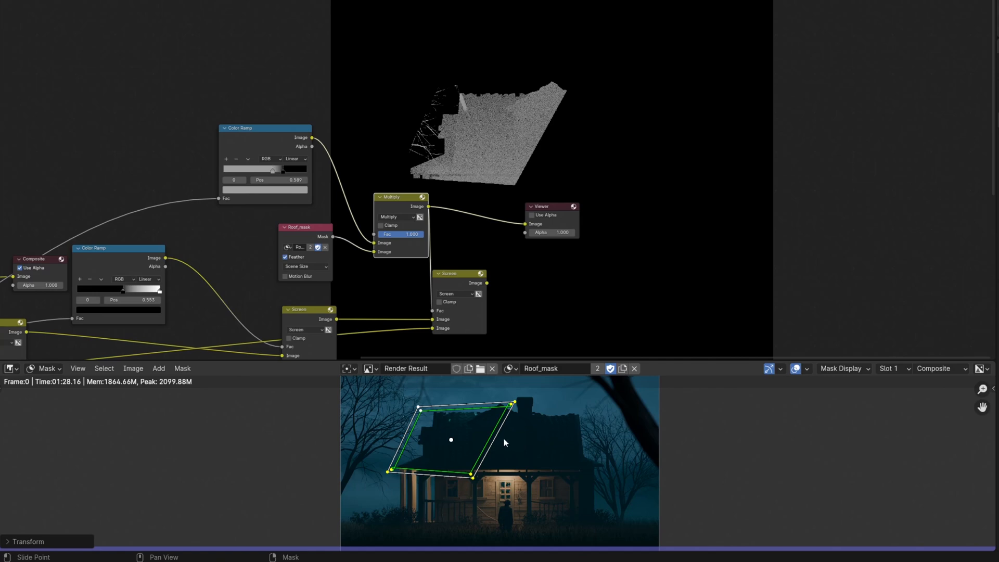
# Bring up the roof mask's editing options and apply a Mask transform.
pyautogui.rightClick(503, 443)
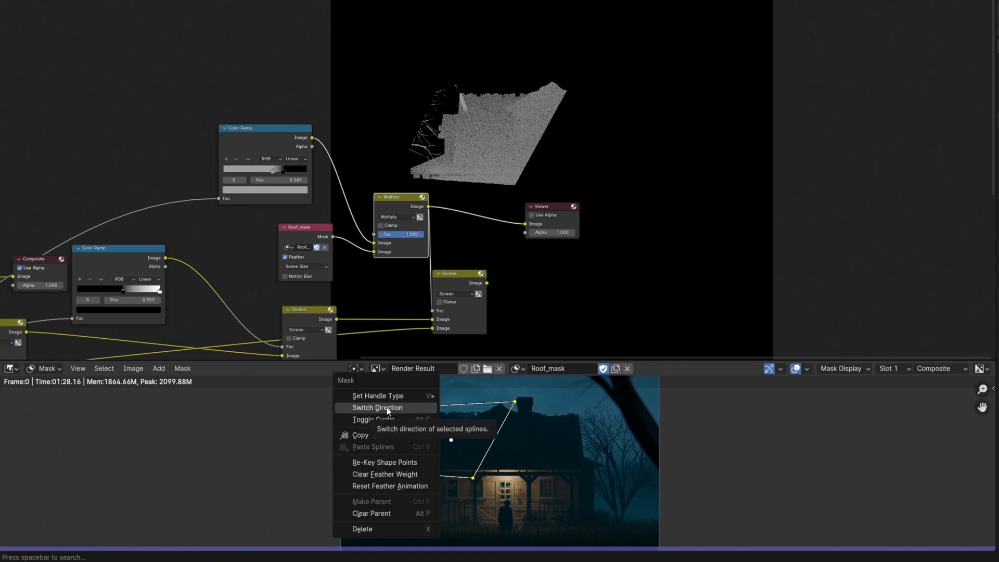
pyautogui.click(182, 369)
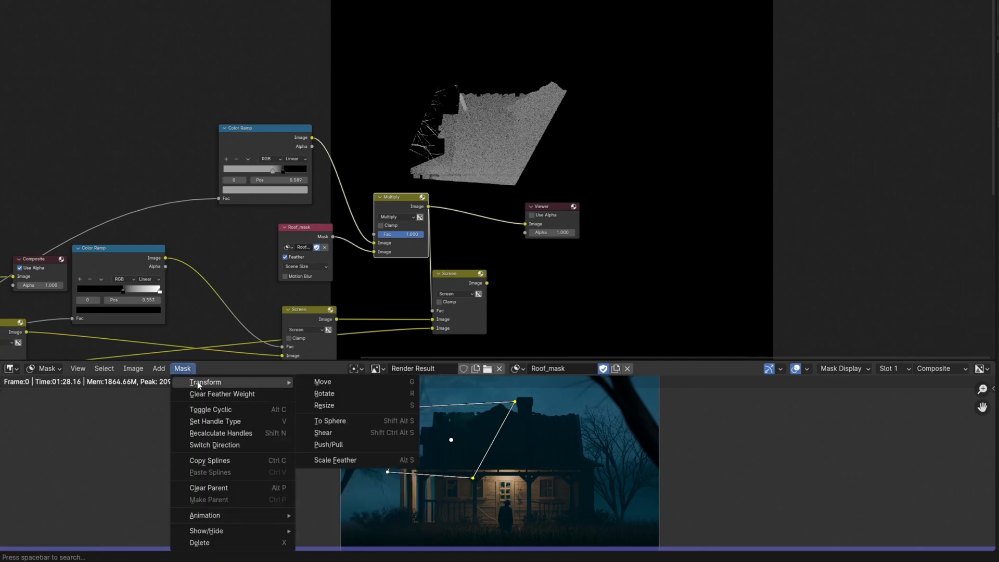
pyautogui.click(335, 459)
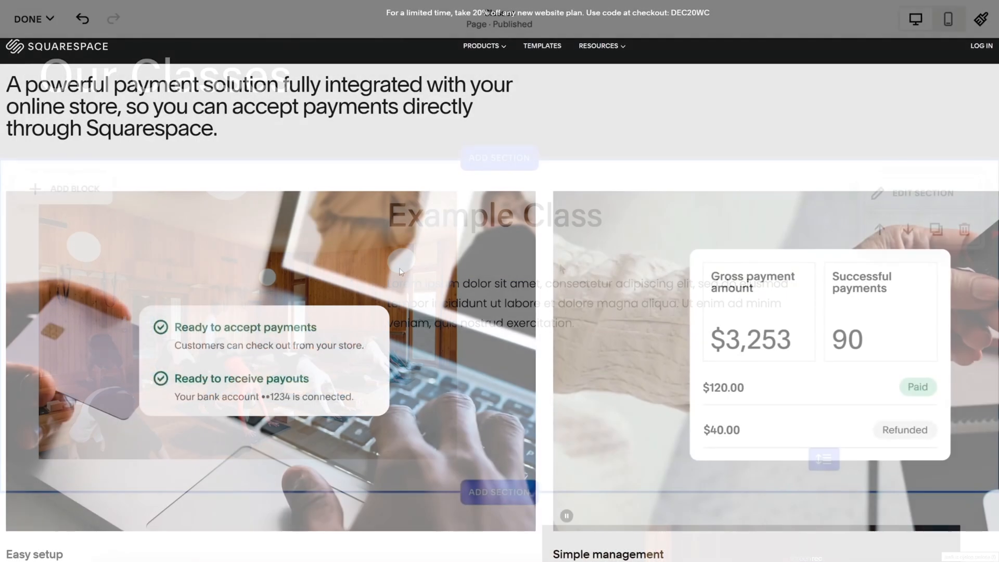
# Browse the Squarespace store payments settings and payment method management.
pyautogui.scroll(-3)
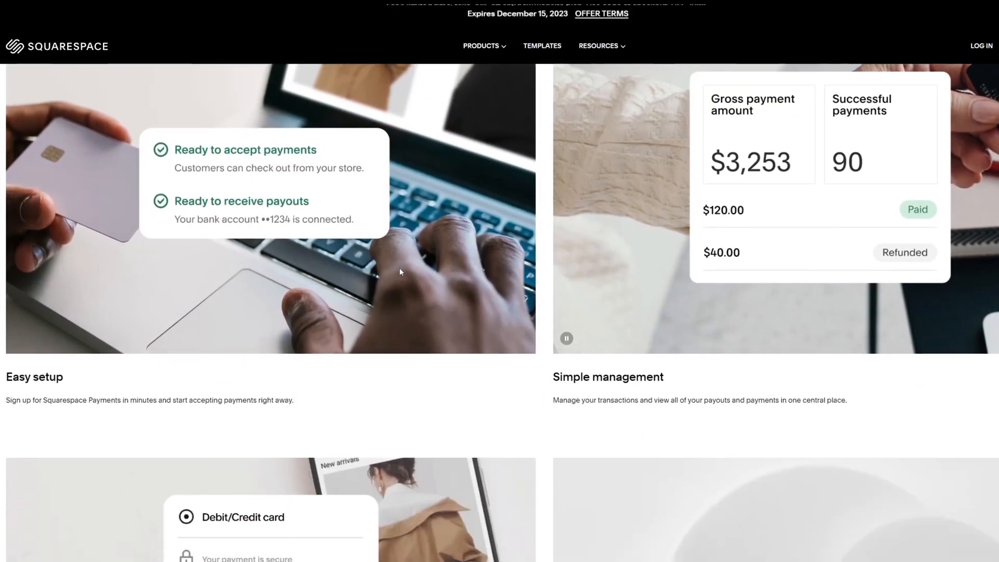
pyautogui.scroll(-3)
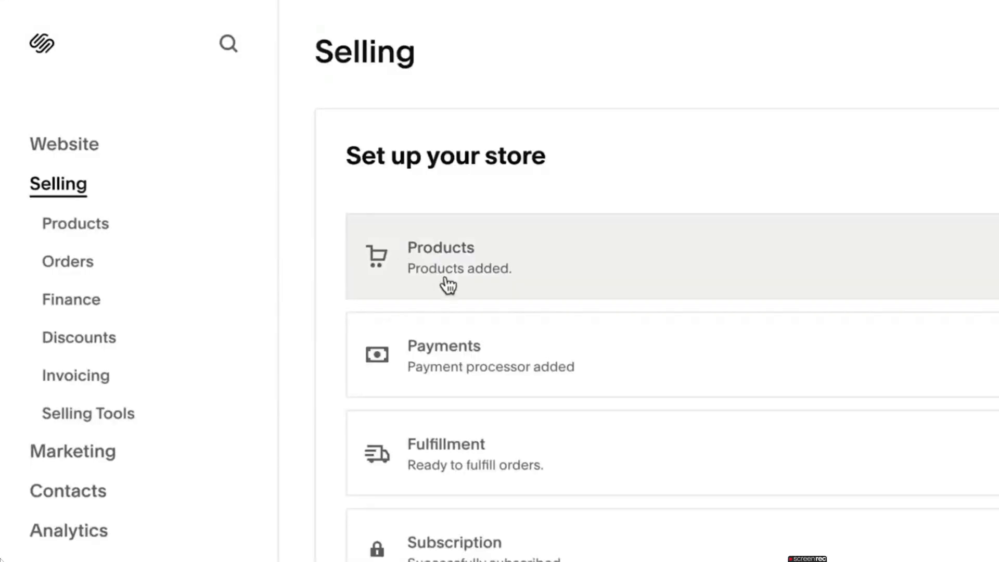
pyautogui.click(443, 355)
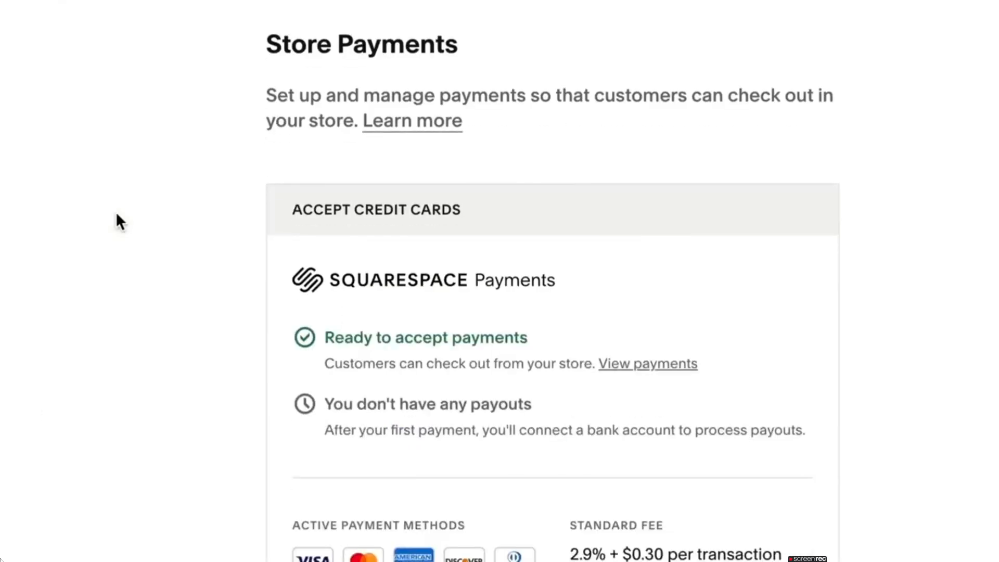
pyautogui.scroll(-3)
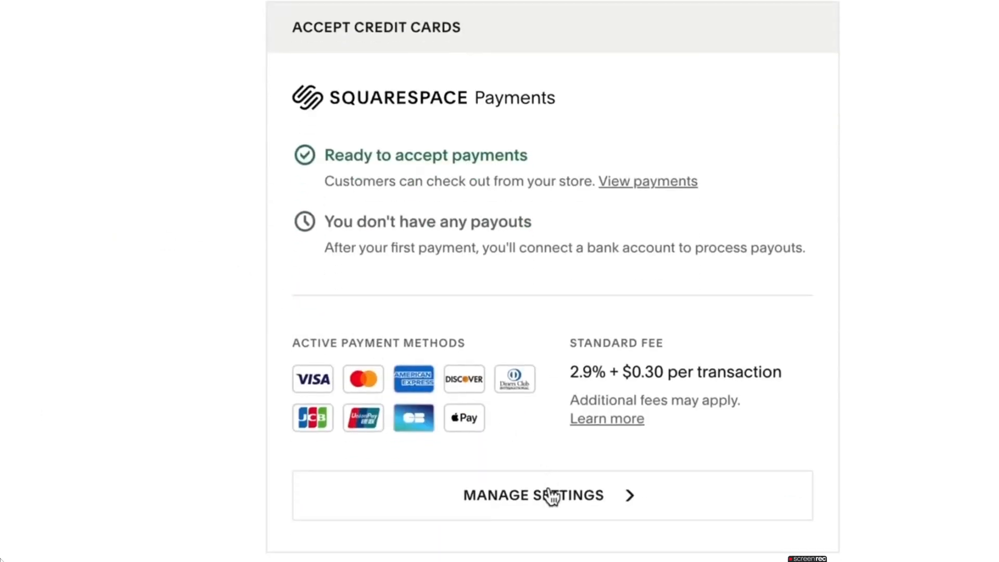
pyautogui.click(532, 495)
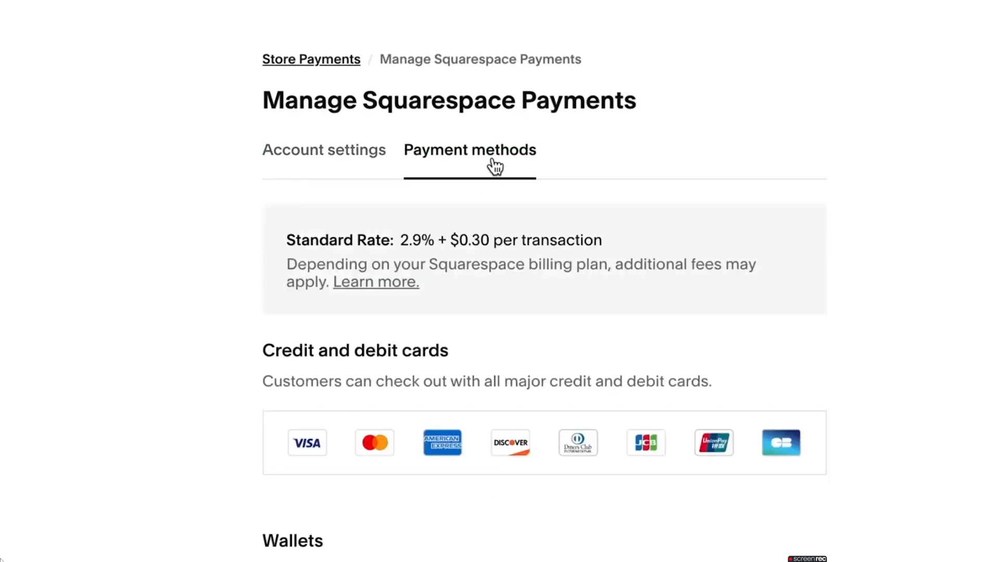
pyautogui.scroll(-3)
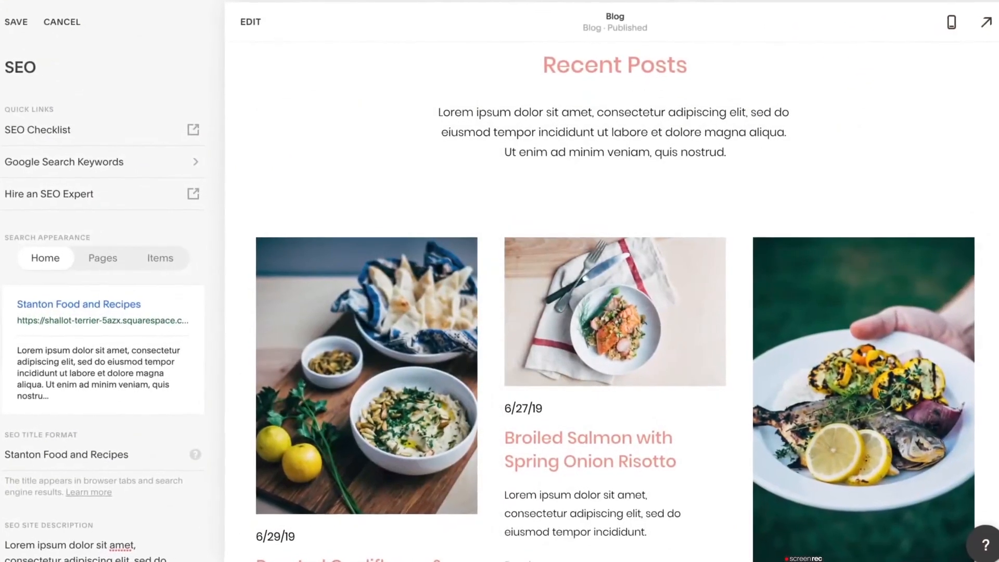
pyautogui.click(102, 258)
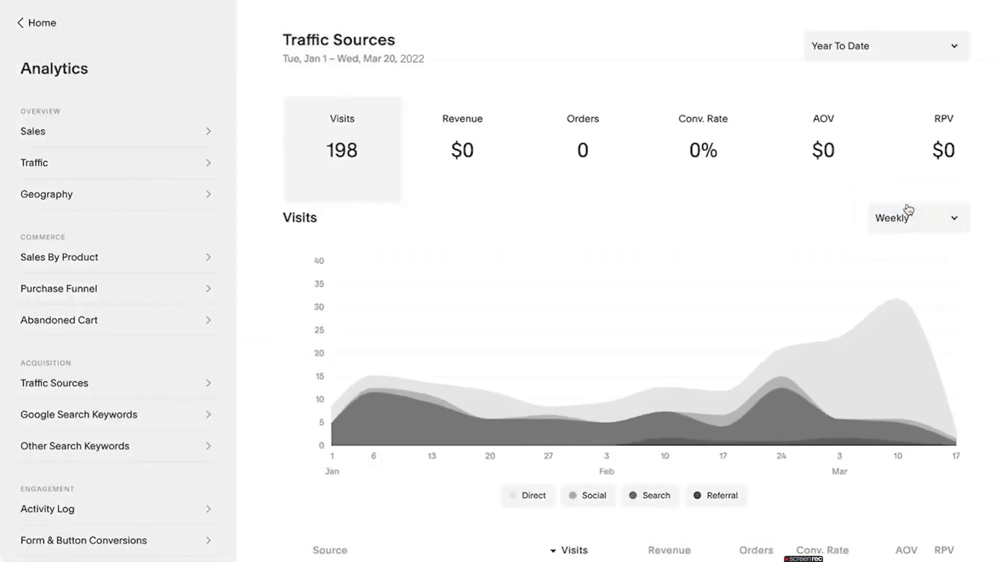
pyautogui.moveTo(840, 360)
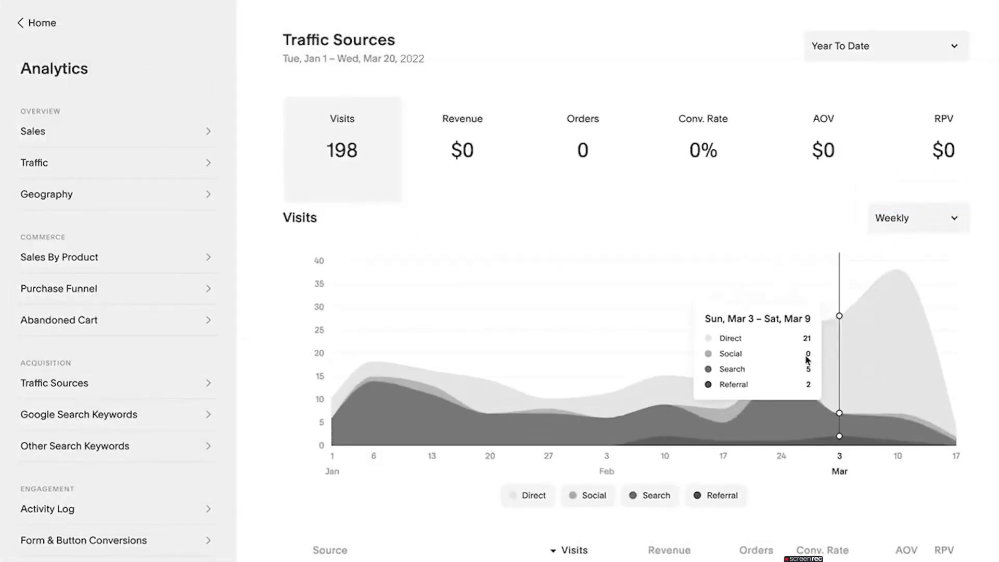
pyautogui.moveTo(780, 360)
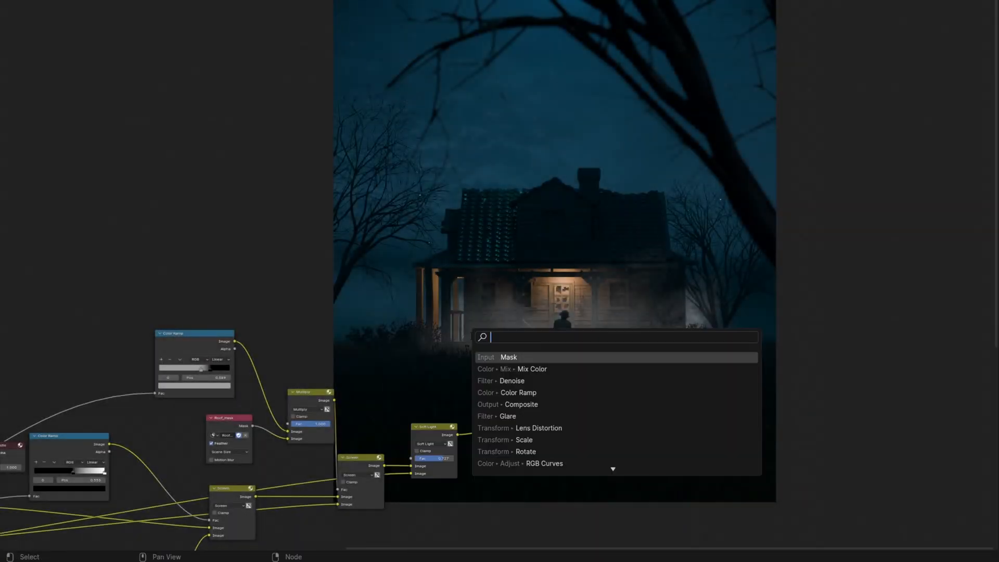
# Add an orange Screen Mix Color node and draw a feathered 'Glow' mask over the Render Result.
pyautogui.click(531, 369)
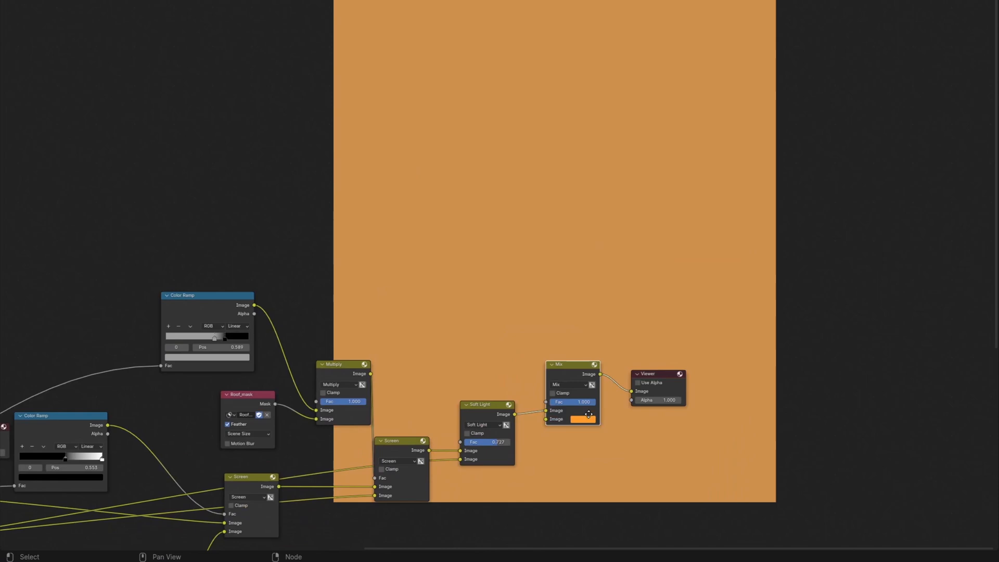
pyautogui.click(568, 384)
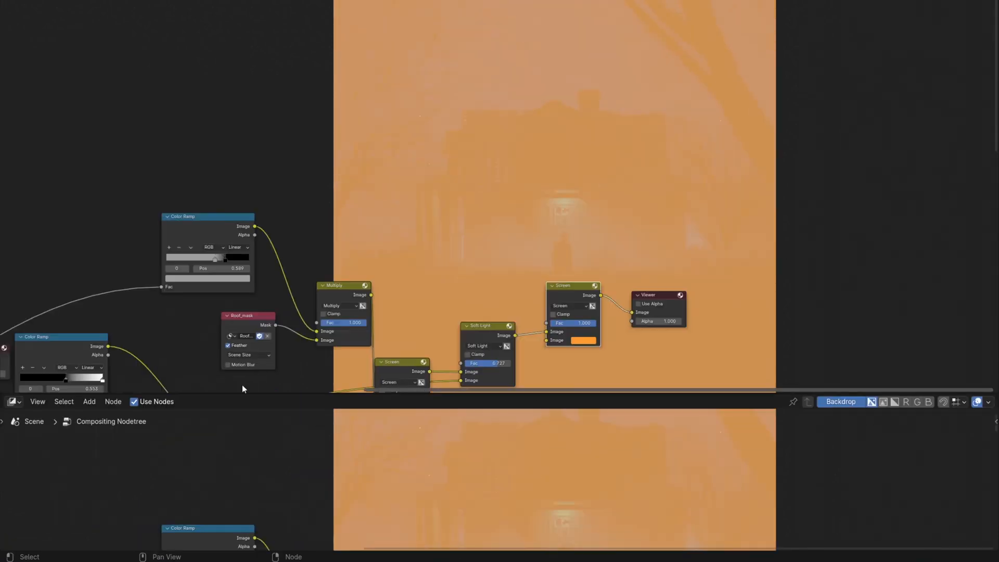
pyautogui.click(45, 401)
pyautogui.write('ren')
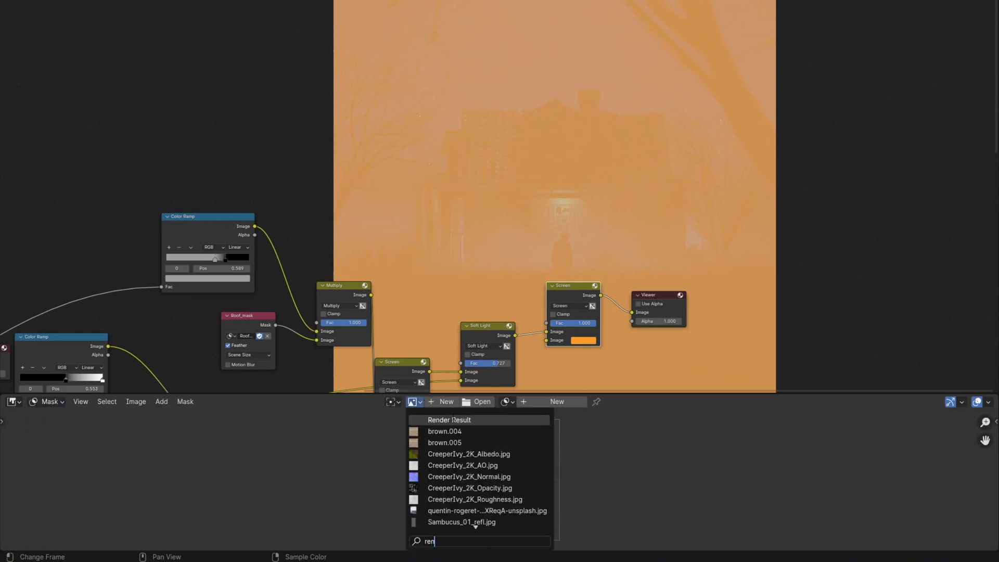
pyautogui.click(449, 419)
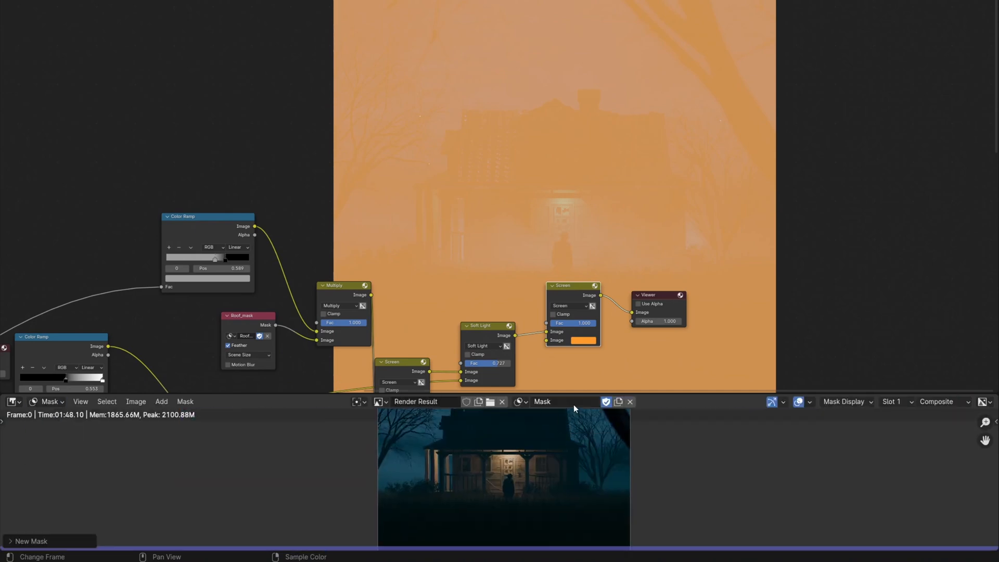
pyautogui.click(527, 401)
pyautogui.write('Glow')
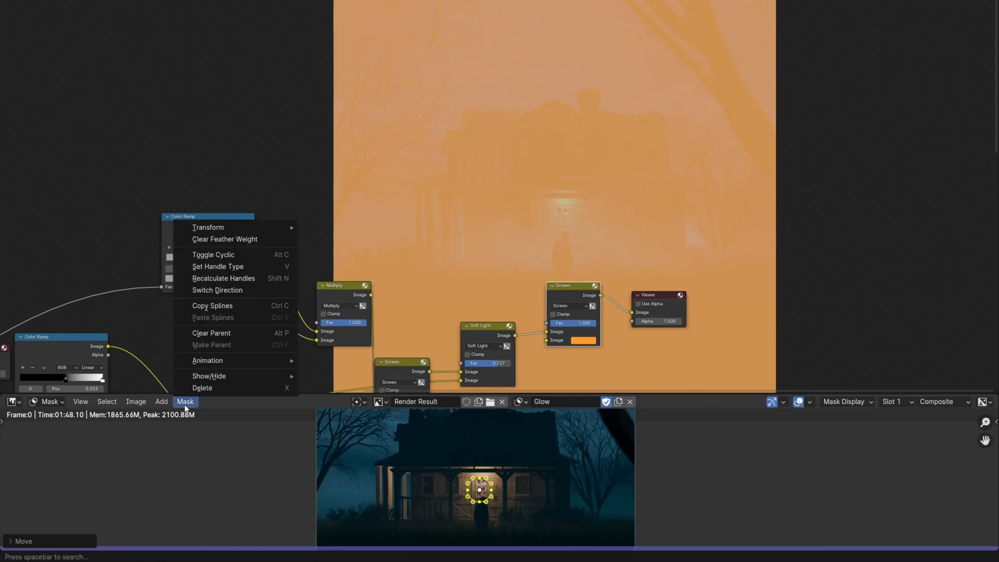
pyautogui.click(224, 239)
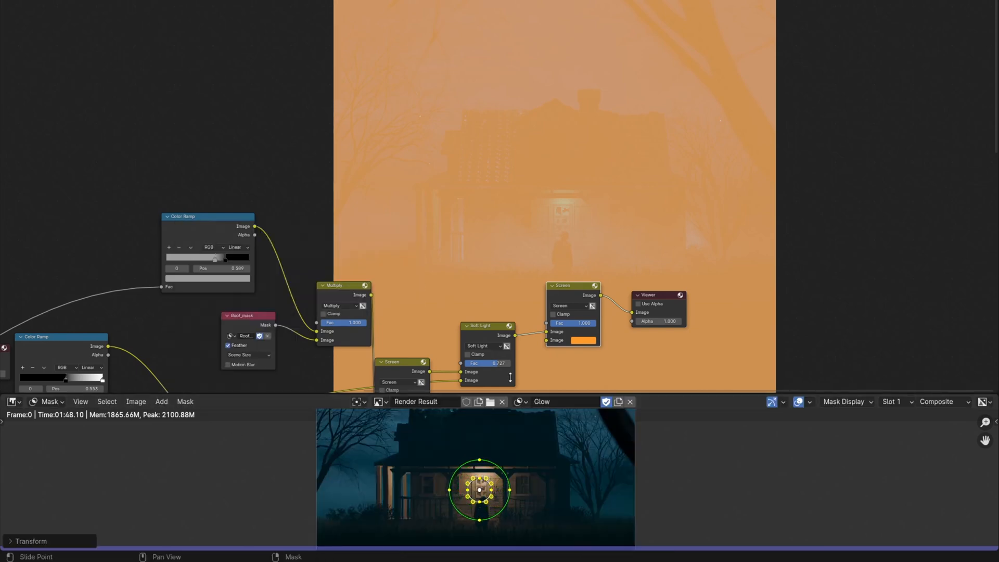
# Add a Mask node for Glow, combine it with Multiply, and add a denoise filter.
pyautogui.write('mas')
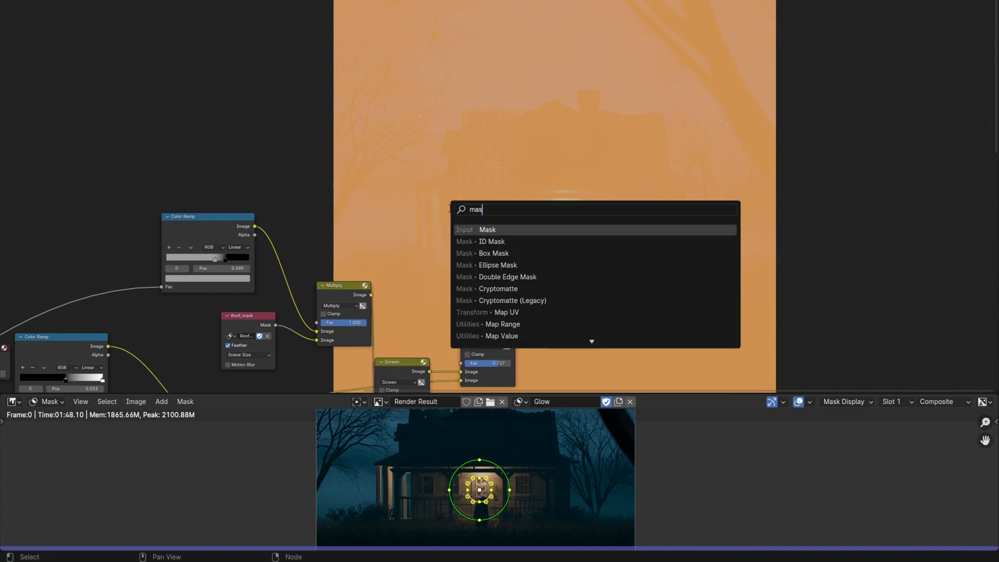
pyautogui.click(487, 230)
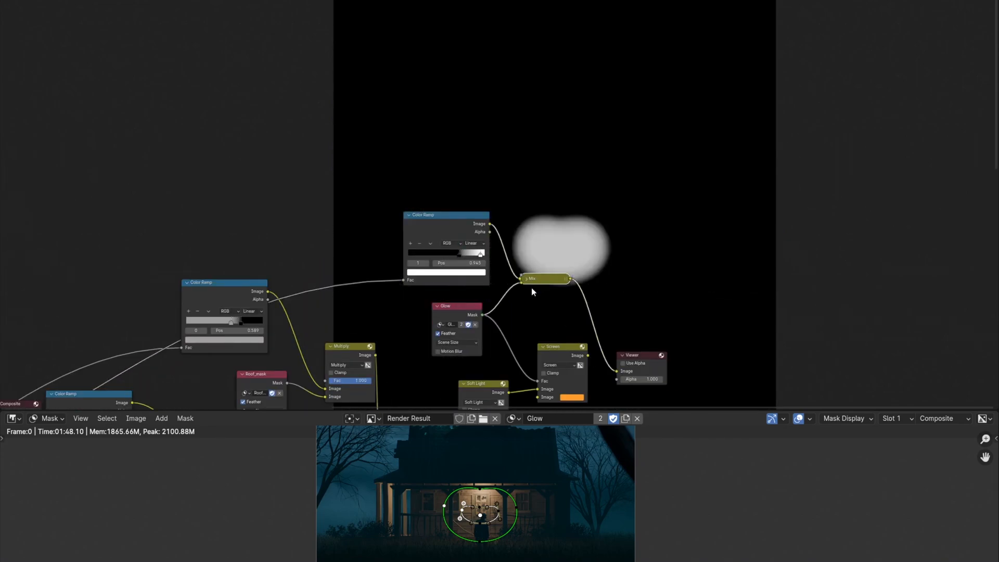
pyautogui.click(541, 297)
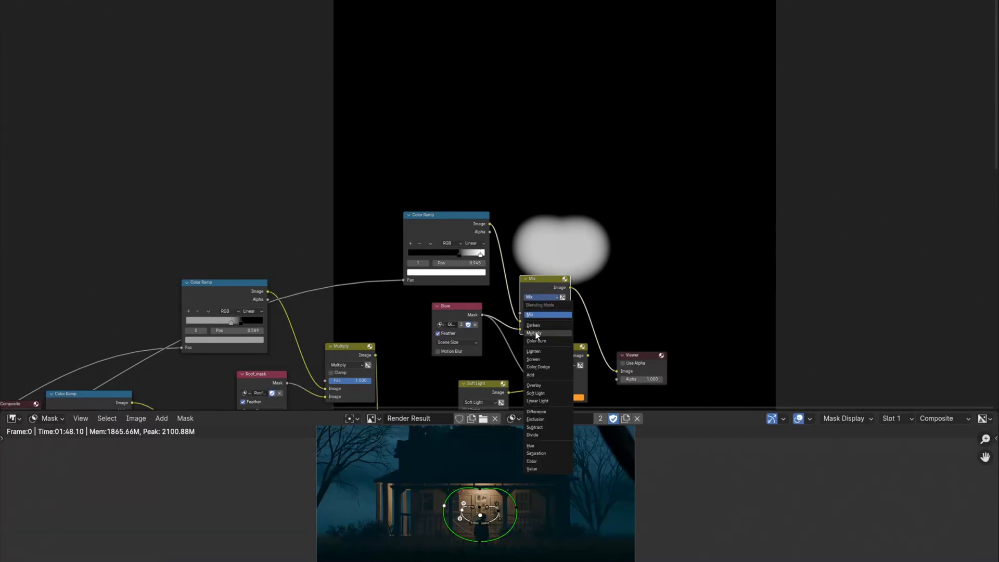
pyautogui.click(533, 359)
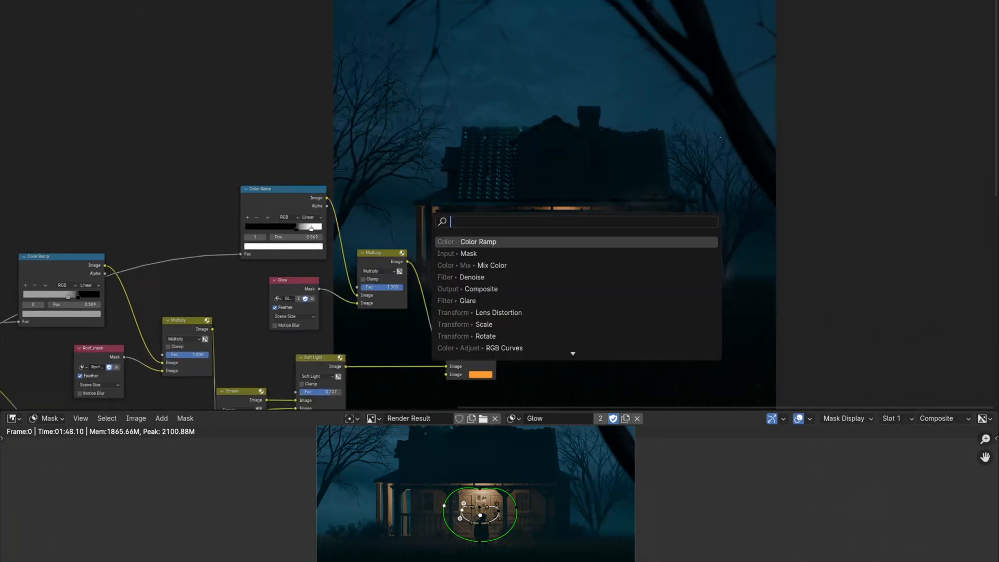
pyautogui.click(471, 276)
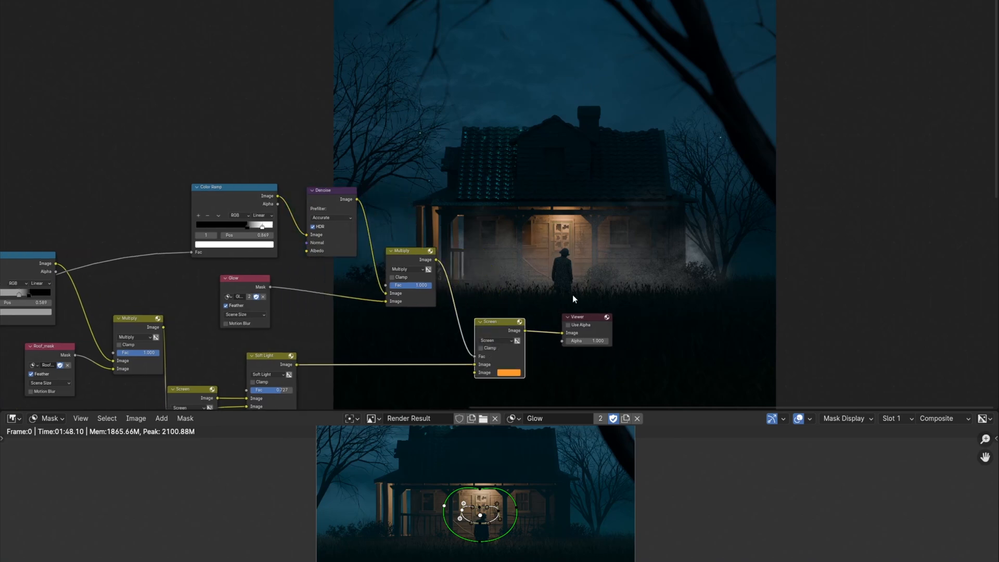
# Add a Mix Color node blending light blue as Screen.
pyautogui.write('MI')
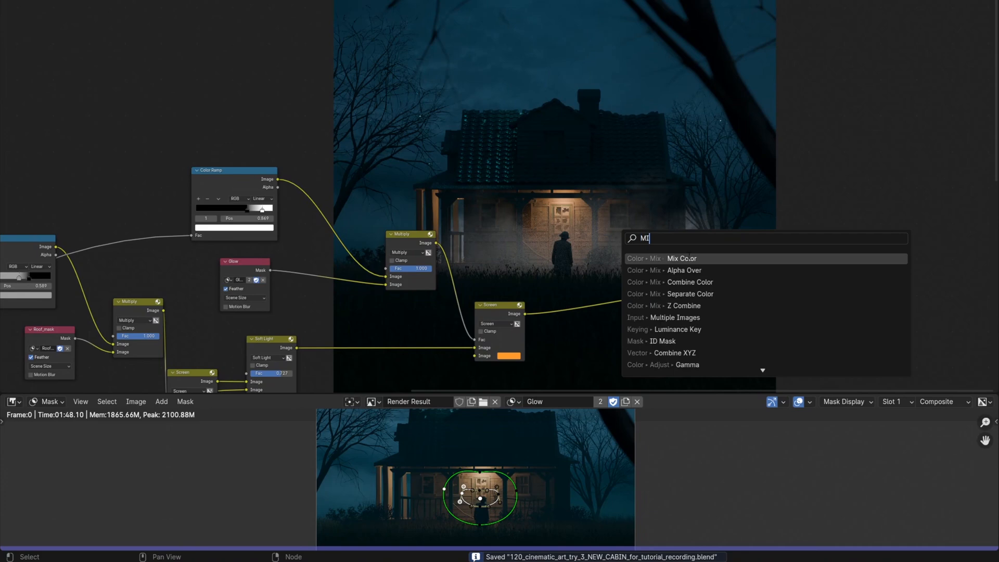
pyautogui.click(681, 258)
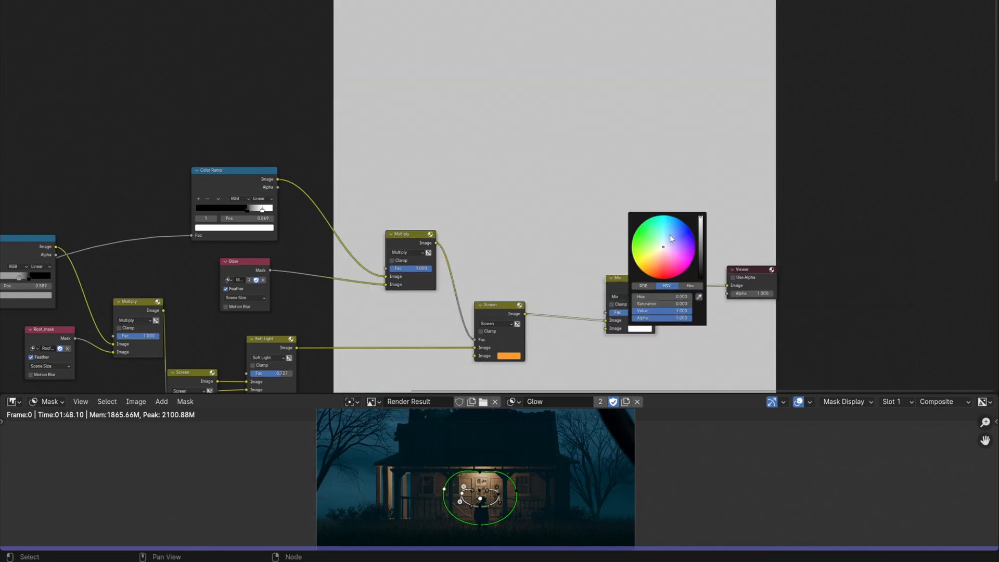
pyautogui.click(624, 297)
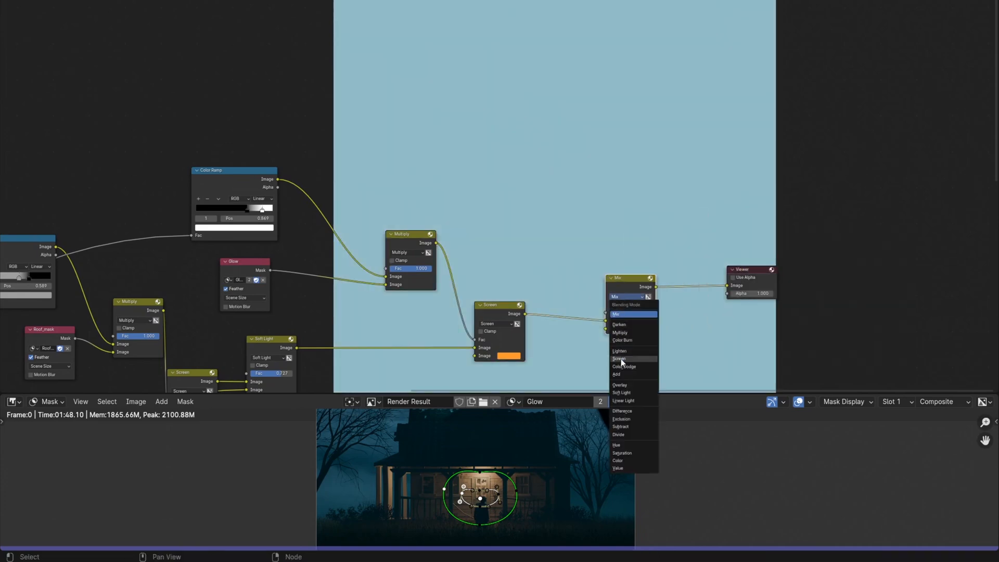
pyautogui.click(618, 358)
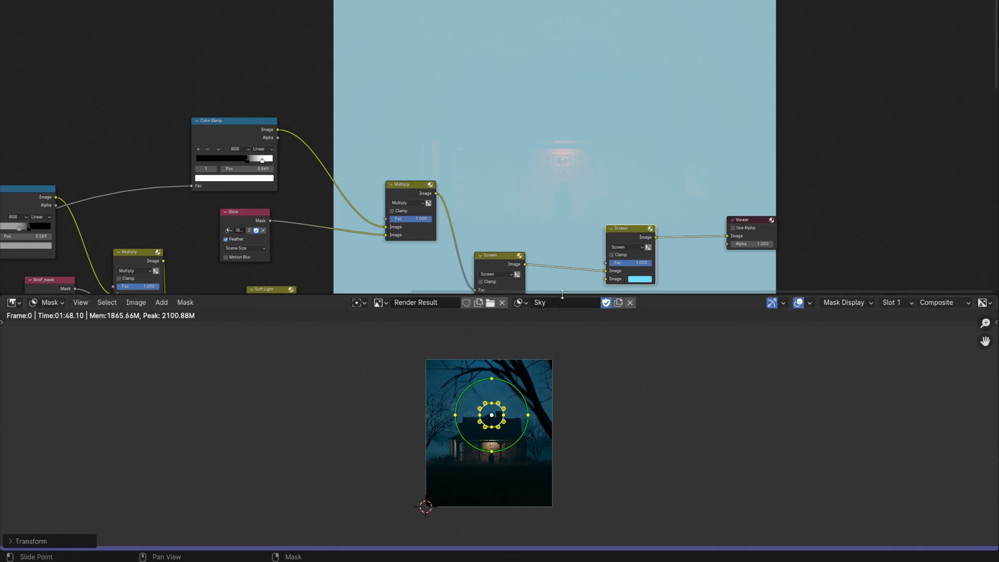
# Add a Sky Mask node as the blue glow's factor and fine-tune the blue colour.
pyautogui.write('mas')
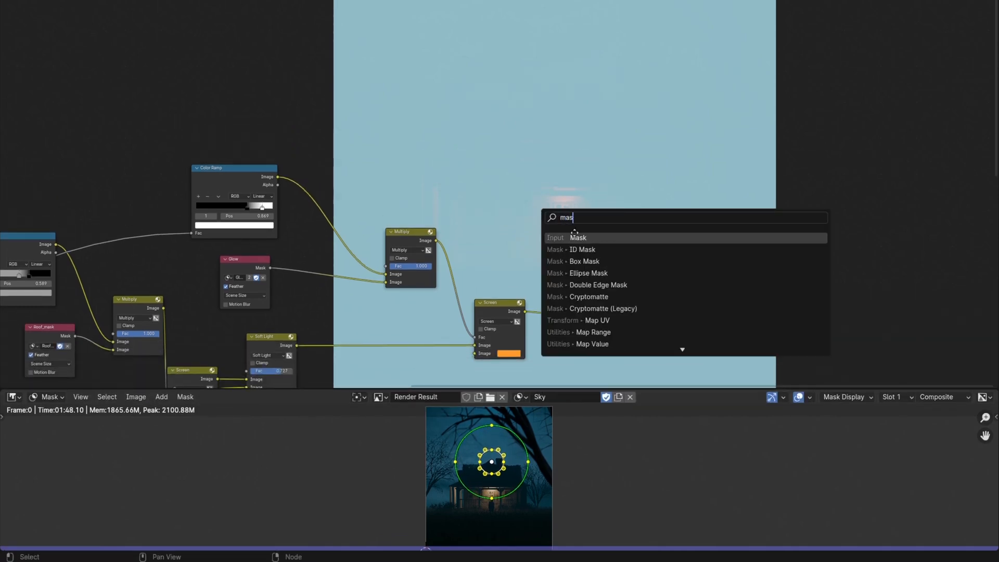
pyautogui.click(577, 237)
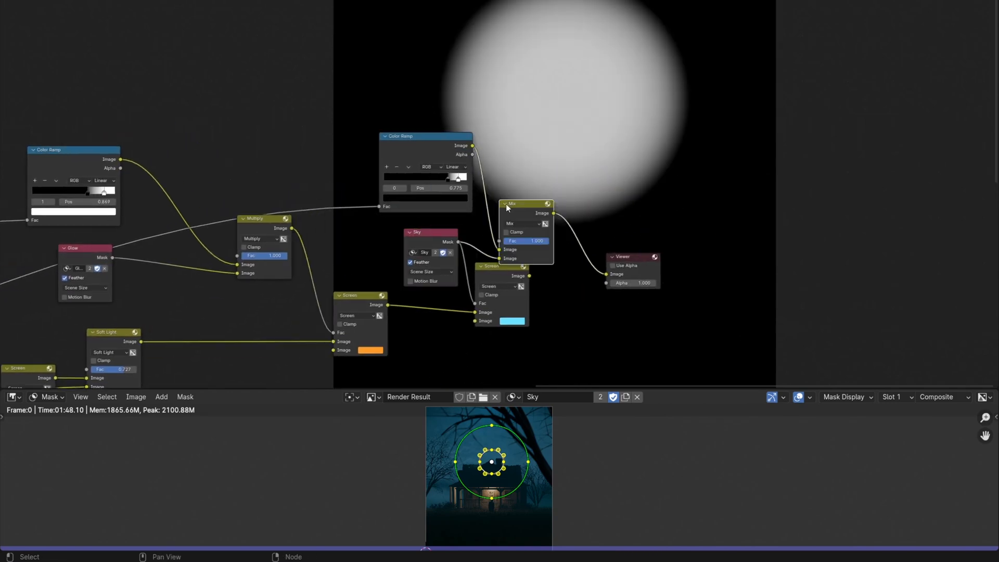
pyautogui.click(520, 223)
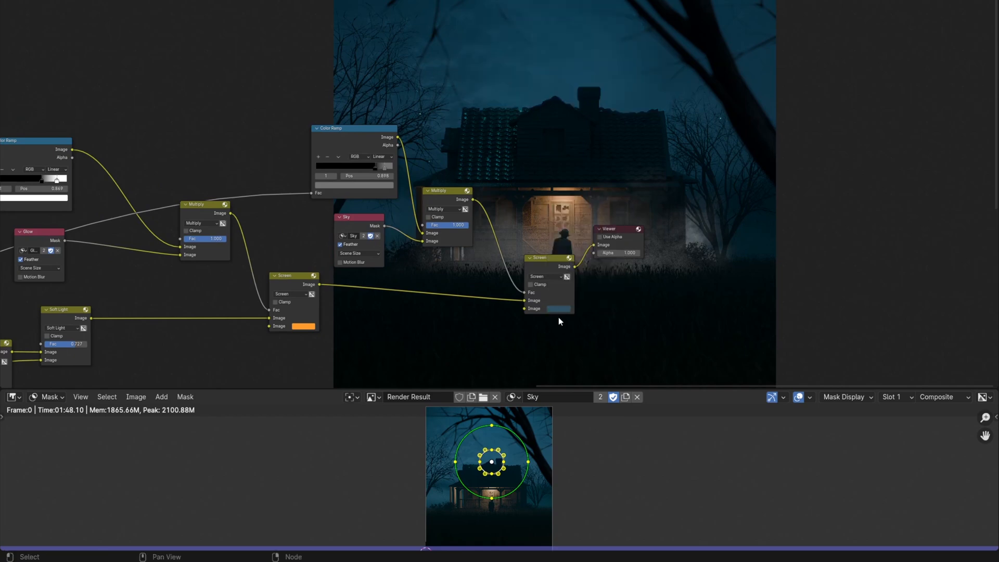
pyautogui.click(558, 308)
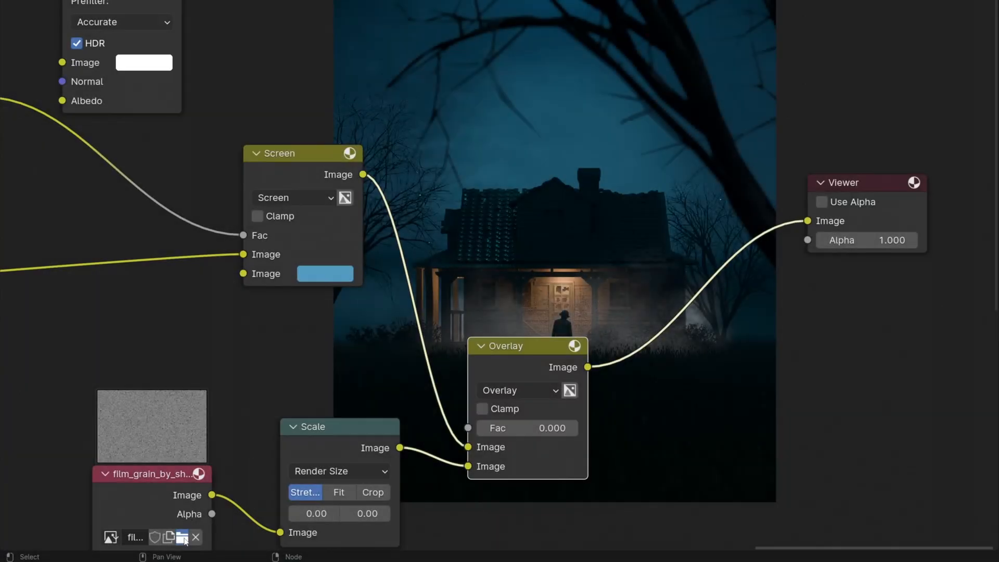
# Feed a procedural Noise texture node into a Mix node set to Overlay.
pyautogui.click(182, 537)
pyautogui.write('Nois')
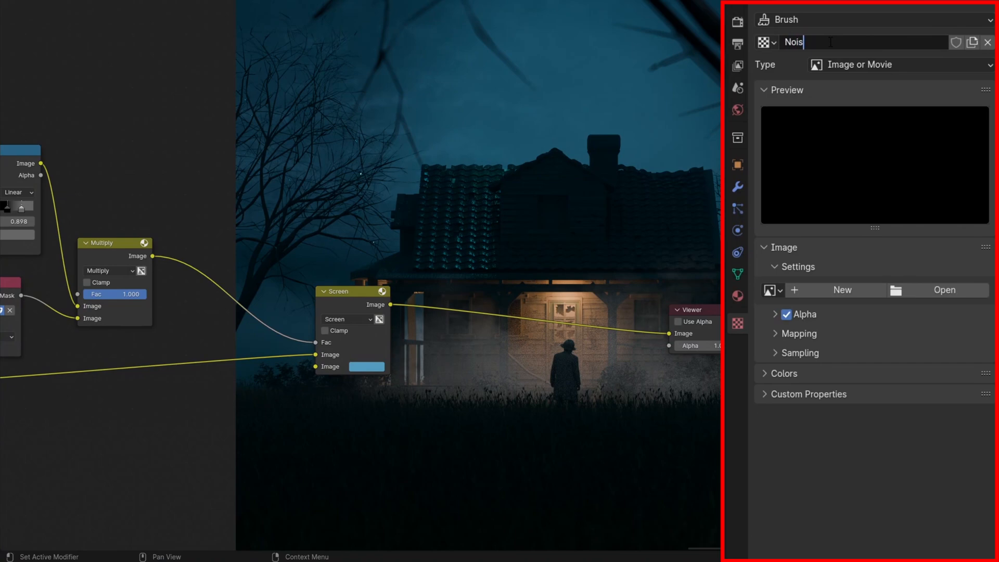
pyautogui.click(898, 64)
pyautogui.write('t')
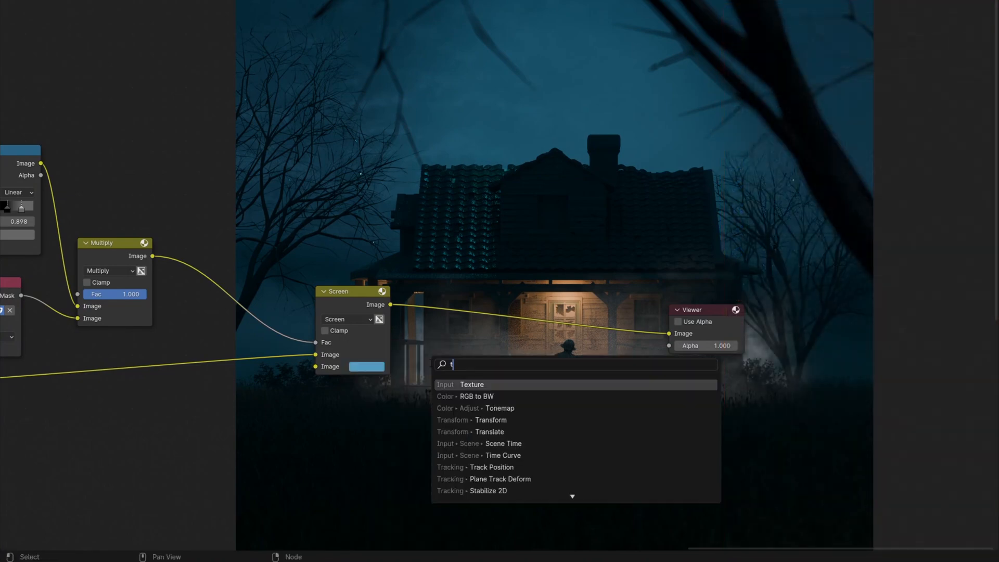
pyautogui.click(471, 384)
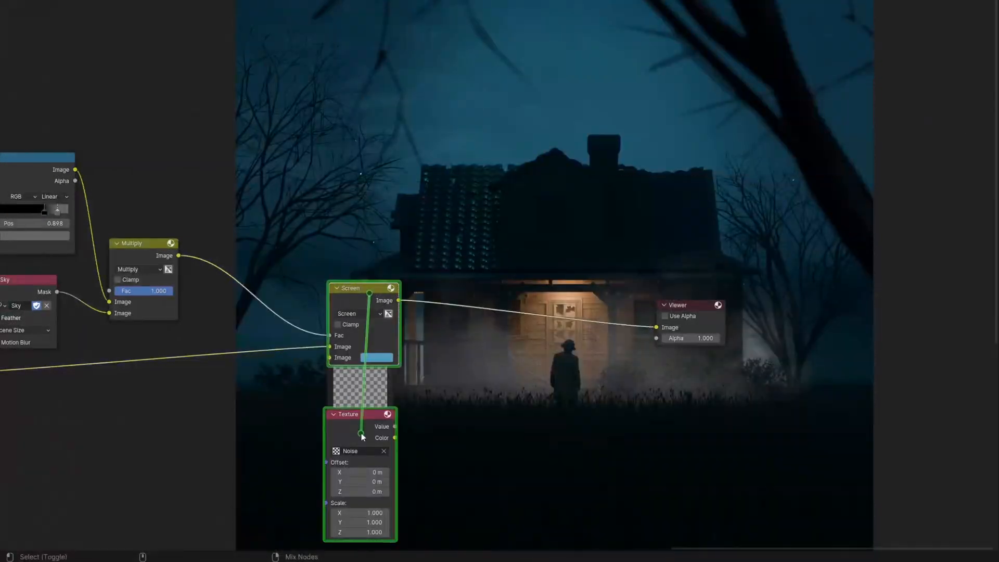
pyautogui.click(357, 313)
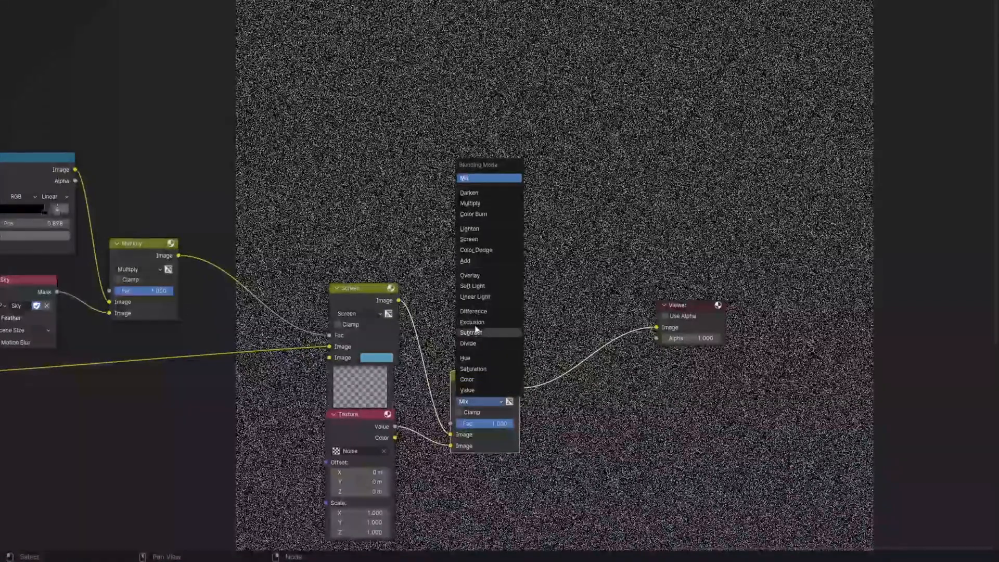
pyautogui.click(469, 275)
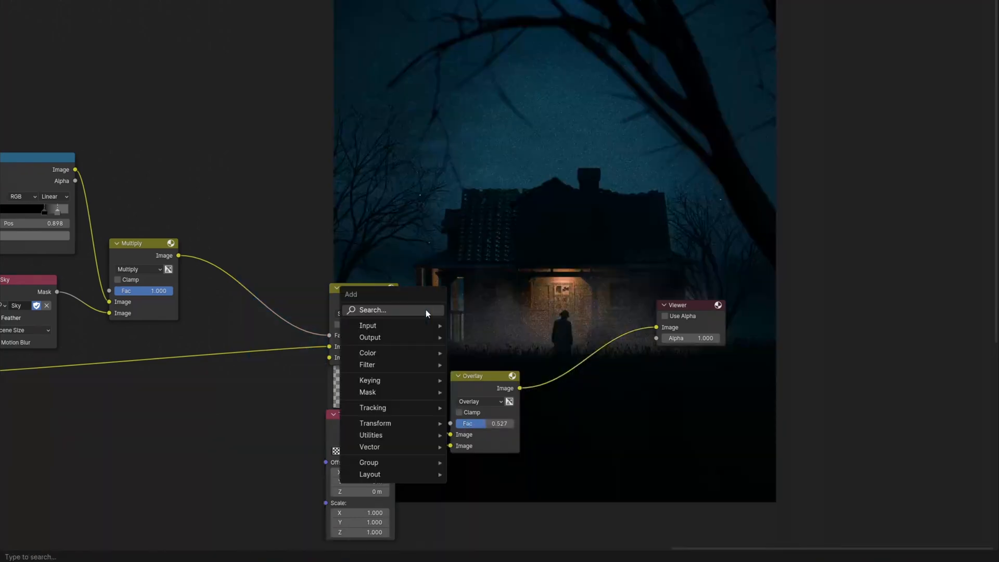
pyautogui.click(366, 364)
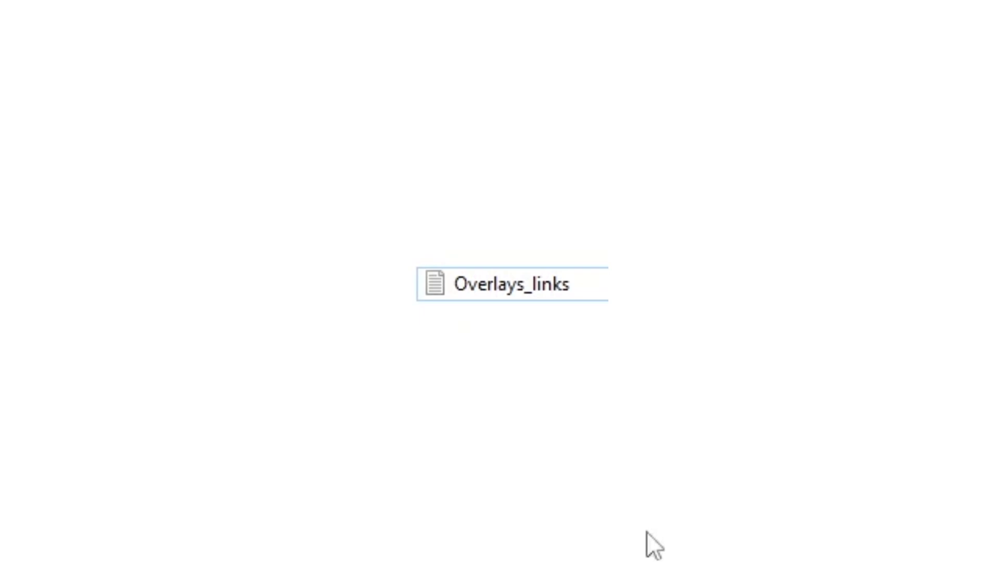
# Open the Overlays_links text file from File Explorer.
pyautogui.doubleClick(511, 284)
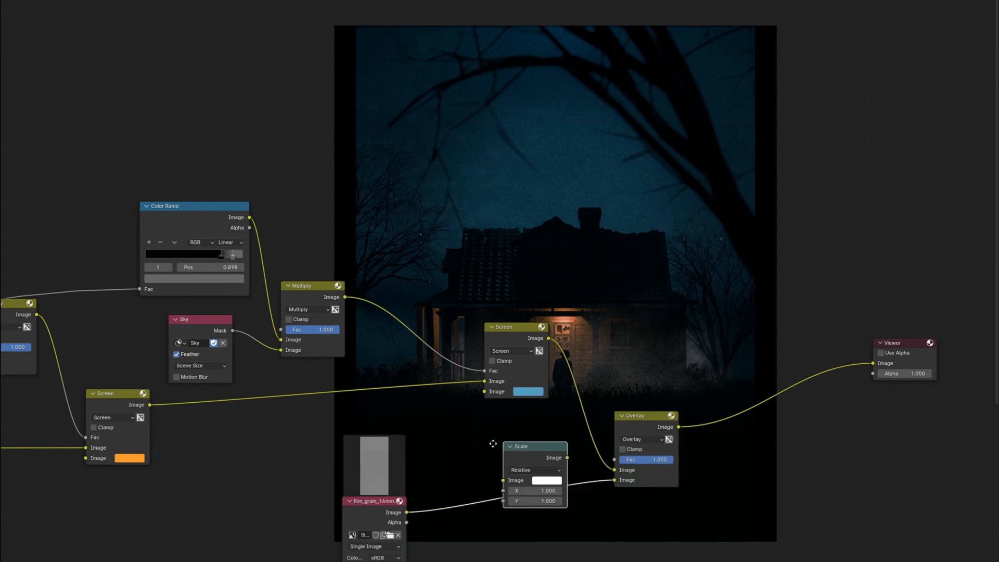
# Scale the grain image to Render Size, add RGB Curves, and review Overlay blend modes.
pyautogui.click(534, 469)
pyautogui.write('rgb')
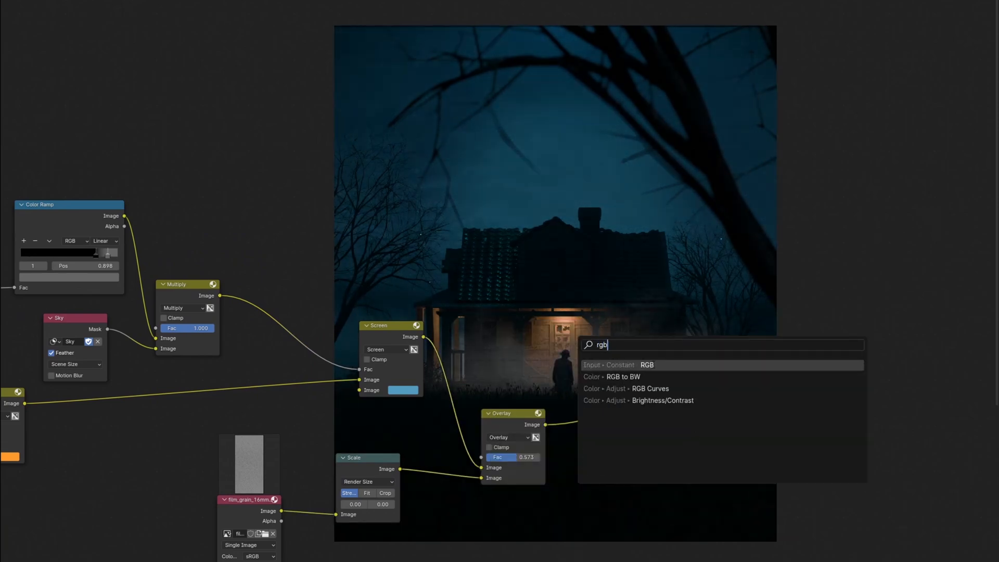
pyautogui.click(650, 388)
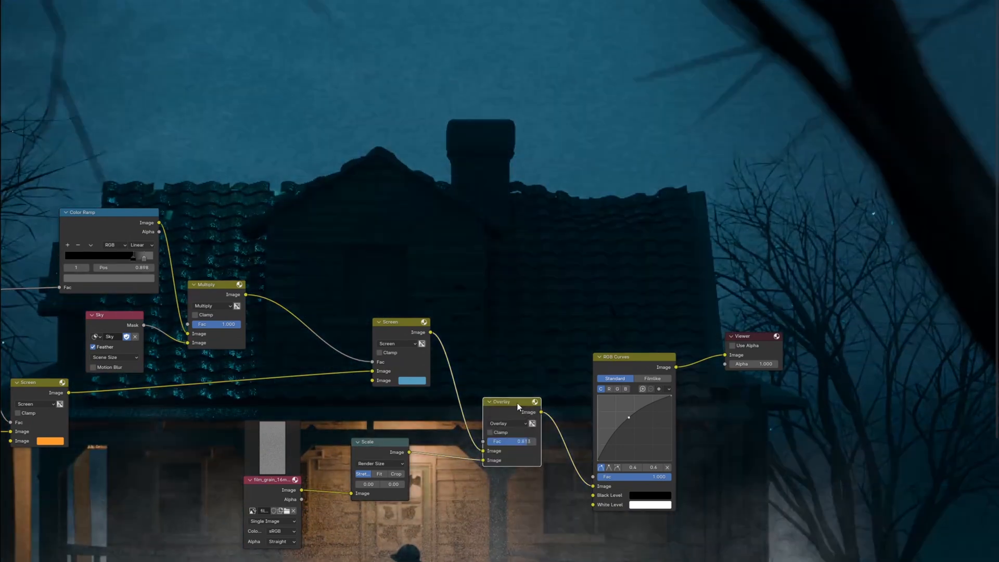
pyautogui.click(506, 423)
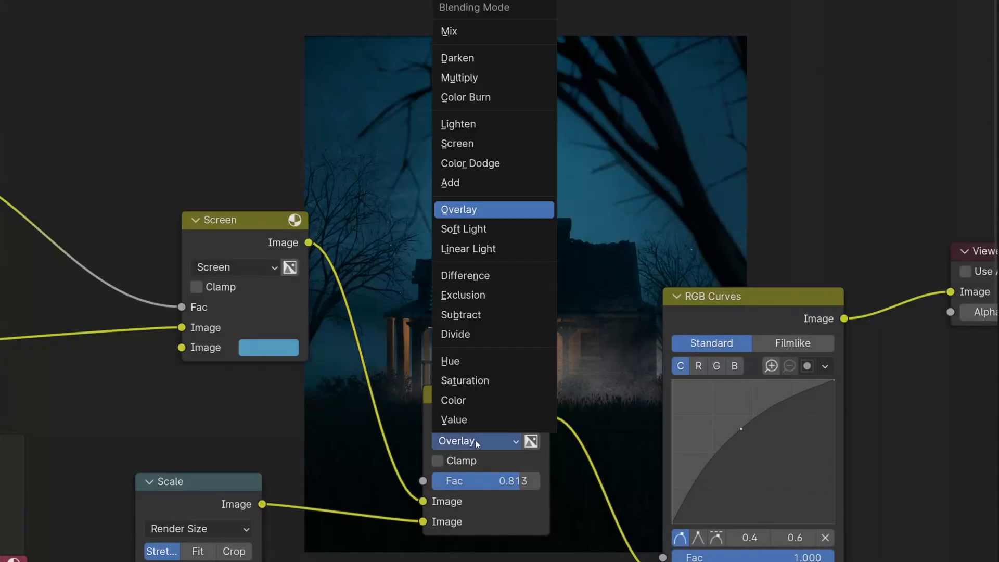
pyautogui.moveTo(457, 124)
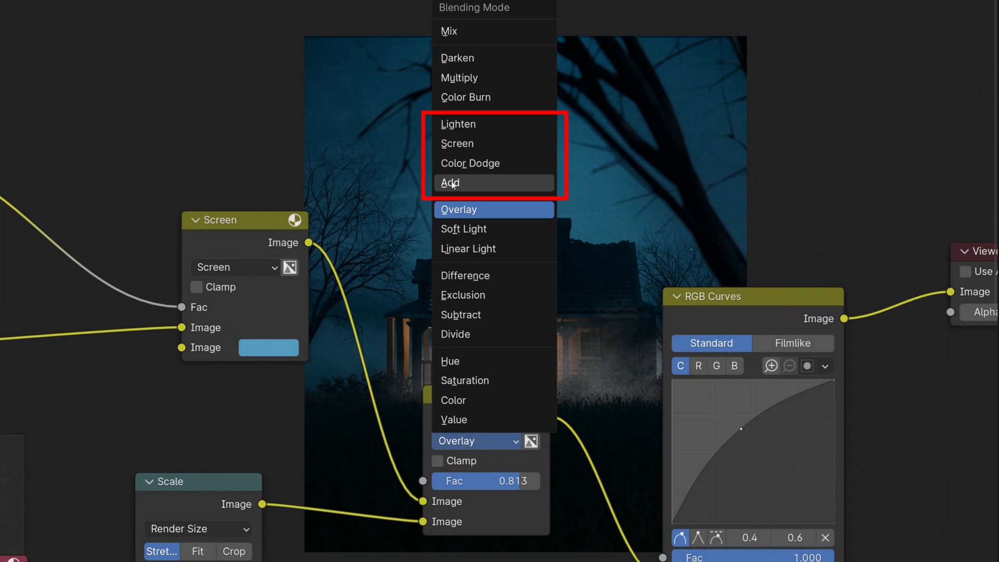
pyautogui.moveTo(463, 143)
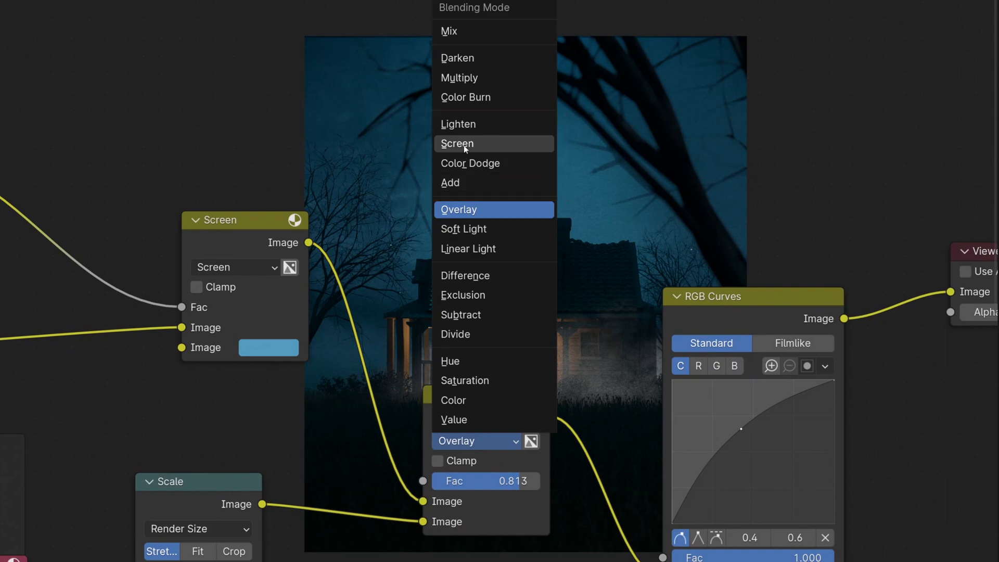
pyautogui.moveTo(456, 58)
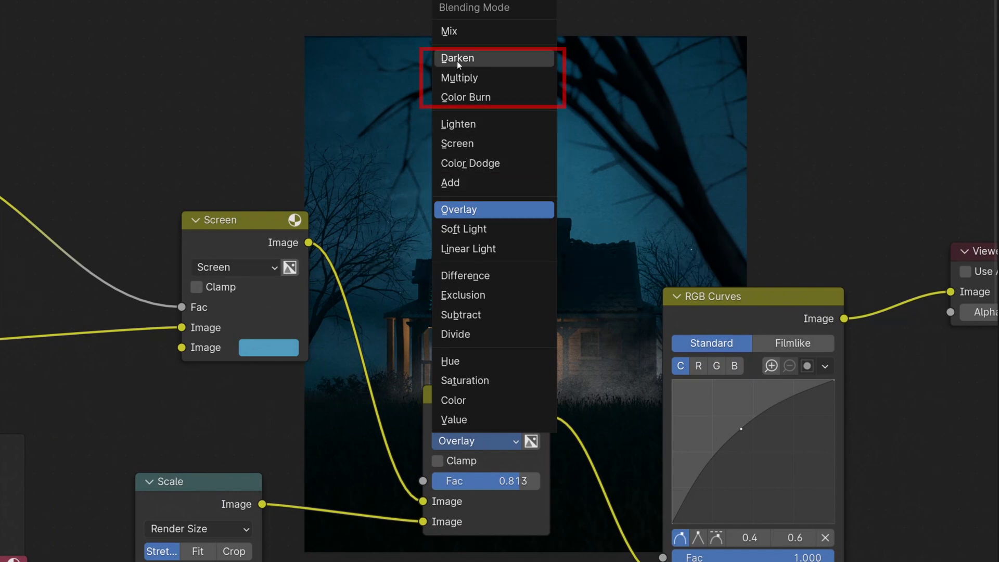
pyautogui.moveTo(458, 78)
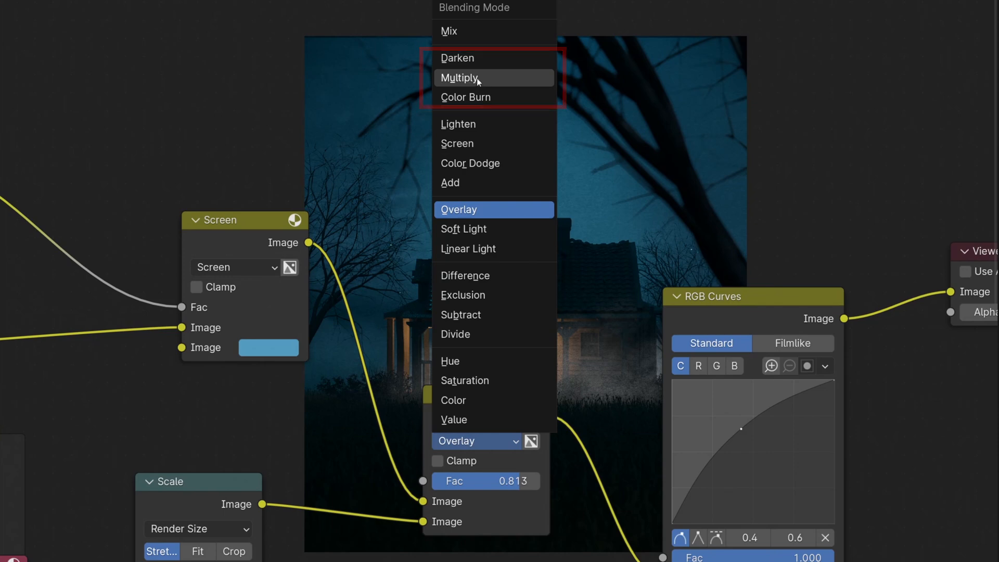
pyautogui.moveTo(475, 207)
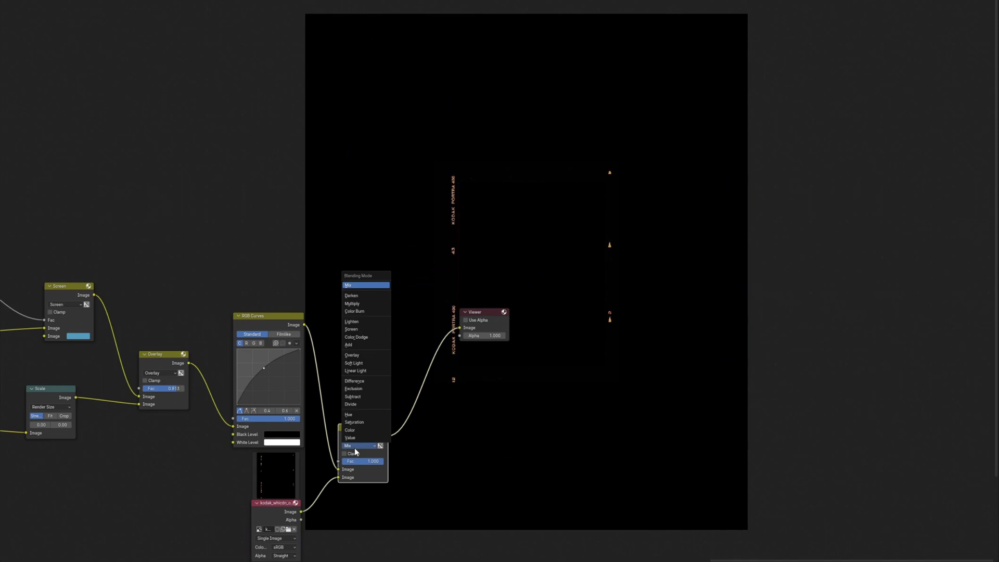
# Blend the Kodak film-border image as Screen and reposition its Scale node.
pyautogui.click(350, 329)
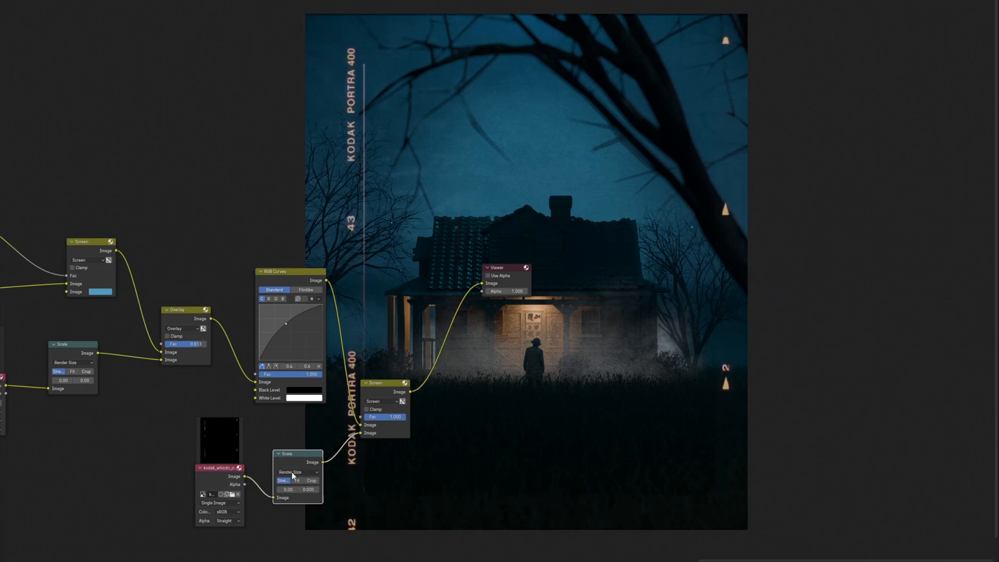
pyautogui.moveTo(296, 453); pyautogui.dragTo(215, 468)
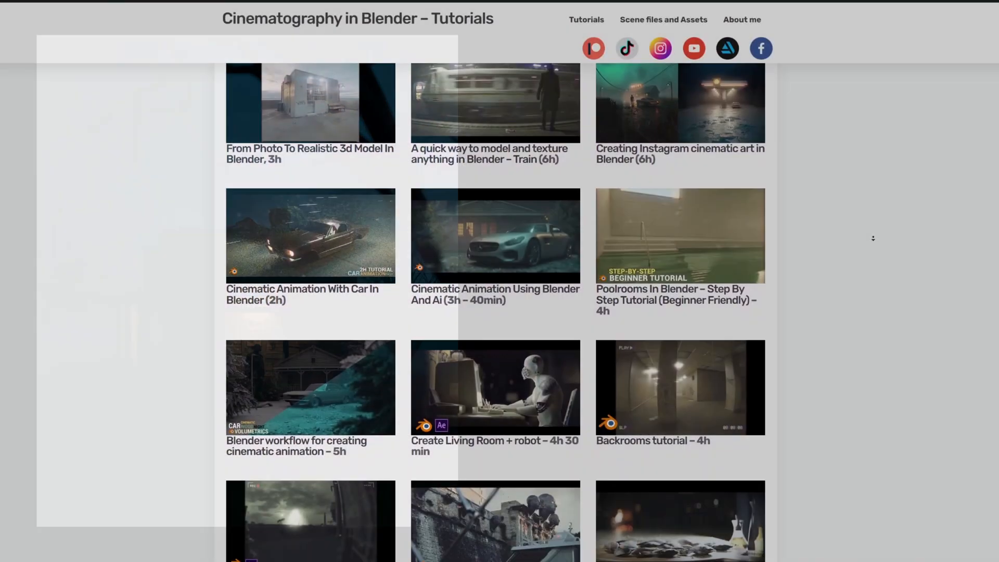
# Scroll down the Cinematography in Blender tutorials gallery.
pyautogui.scroll(-3)
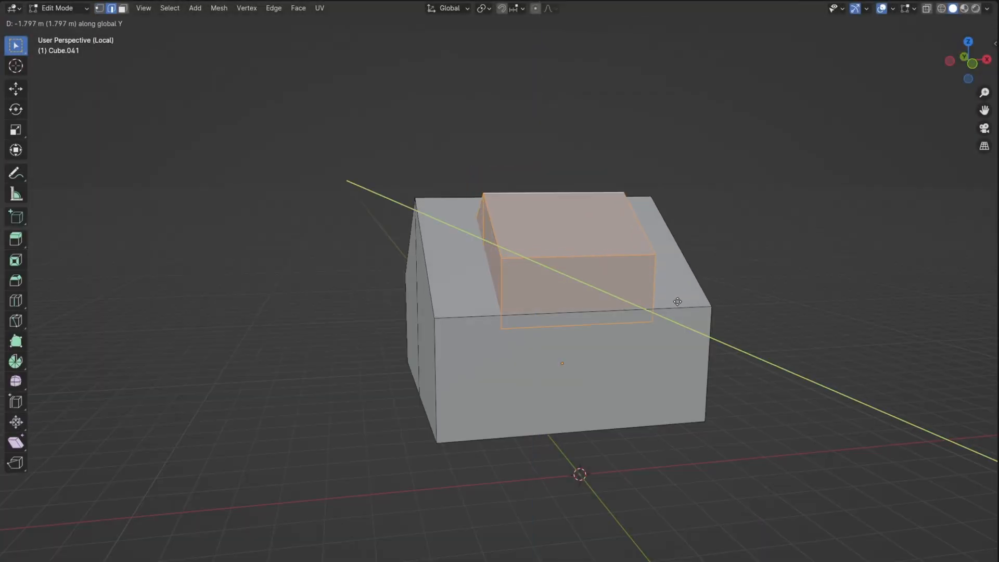
# Confirm the dormer box's new position and zoom into the house model.
pyautogui.click(520, 251)
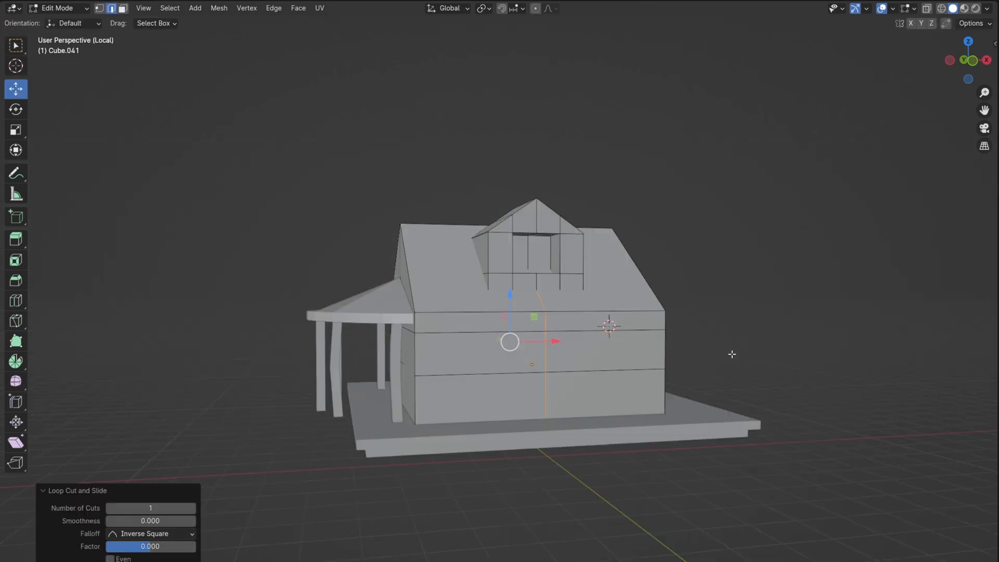
pyautogui.scroll(3)
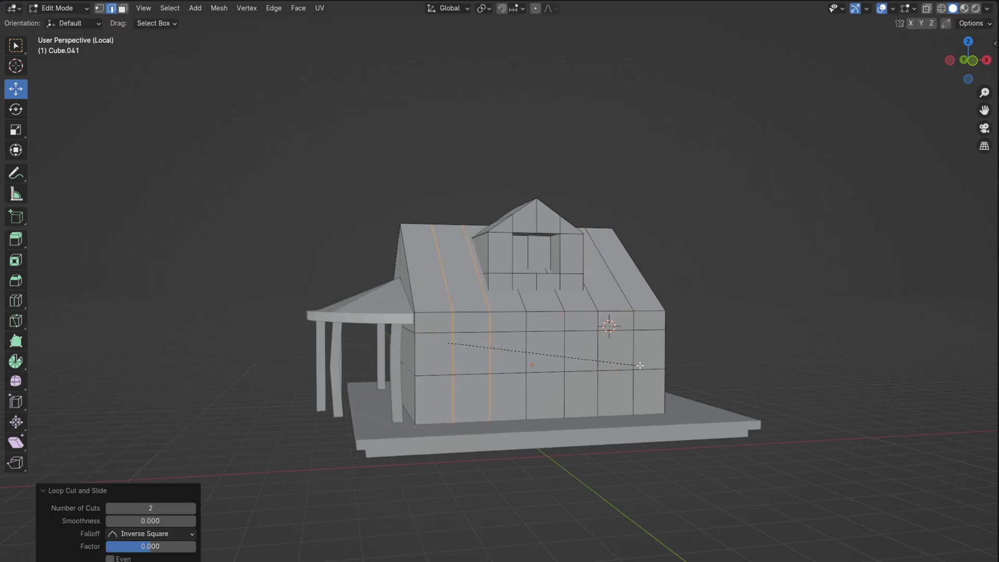